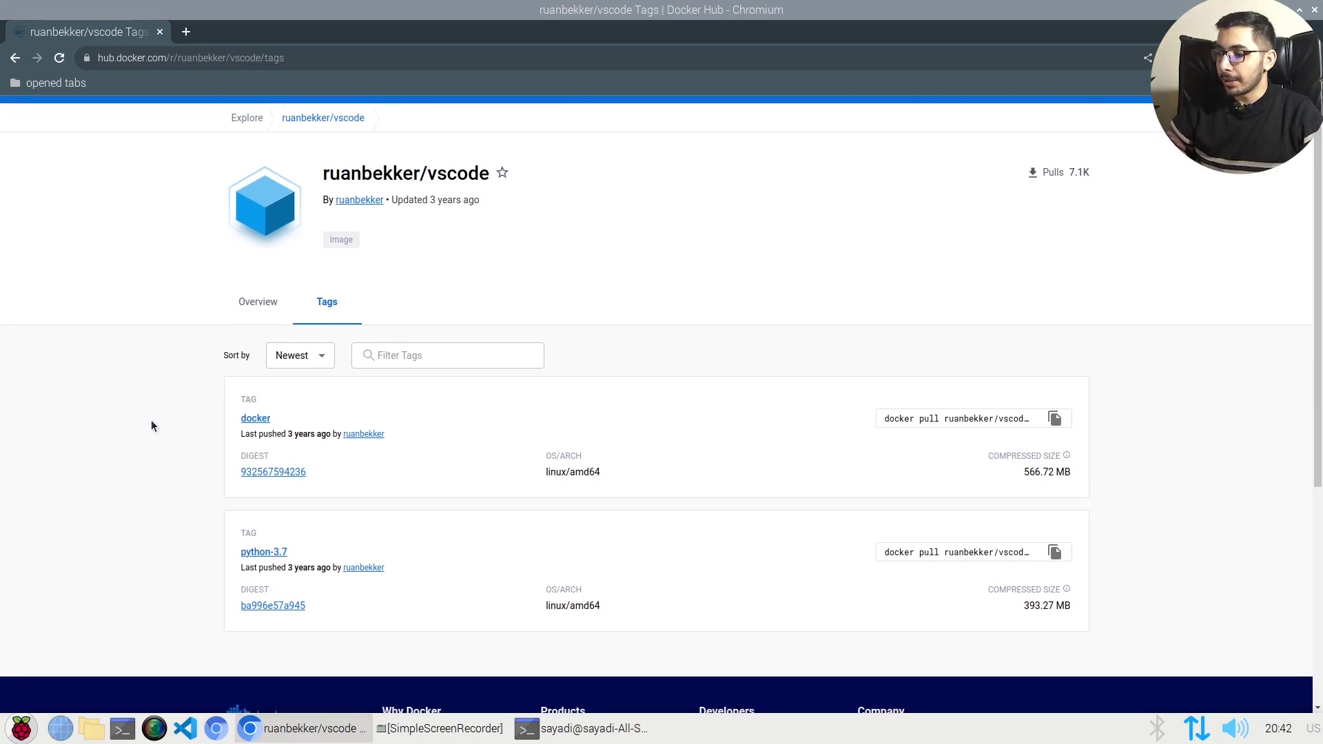
pyautogui.moveTo(263, 551)
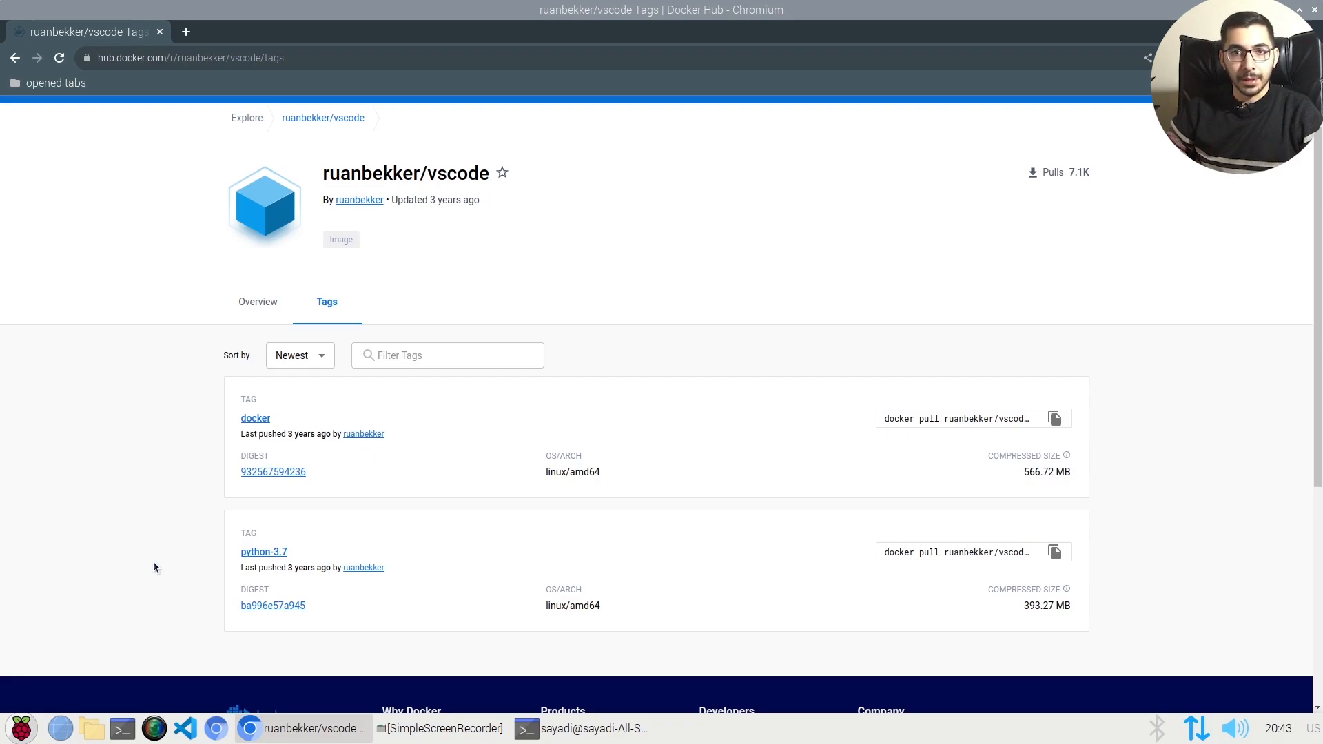
pyautogui.moveTo(138, 515)
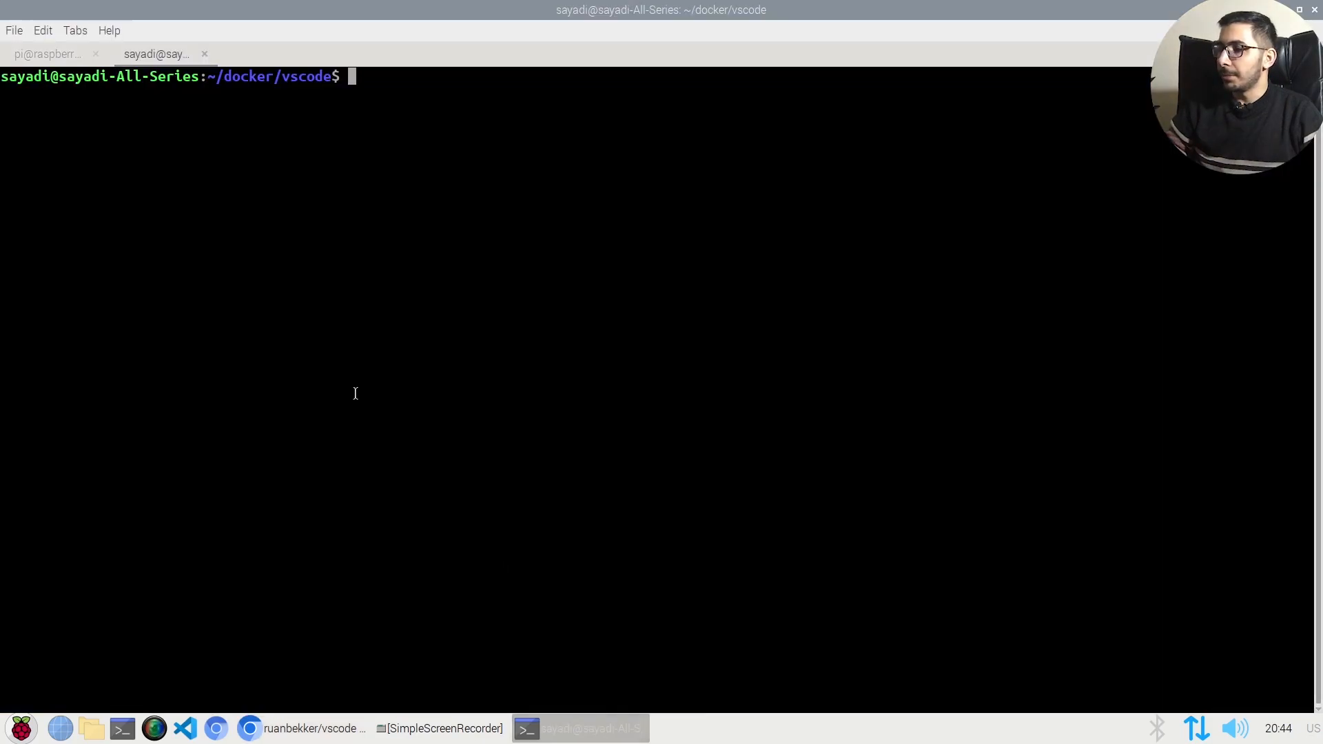
# Step: List the project folder and review docker-compose.yml in nano (python-3.7 image, ports 8443/8888, volumes, restart always)
pyautogui.write('ls')
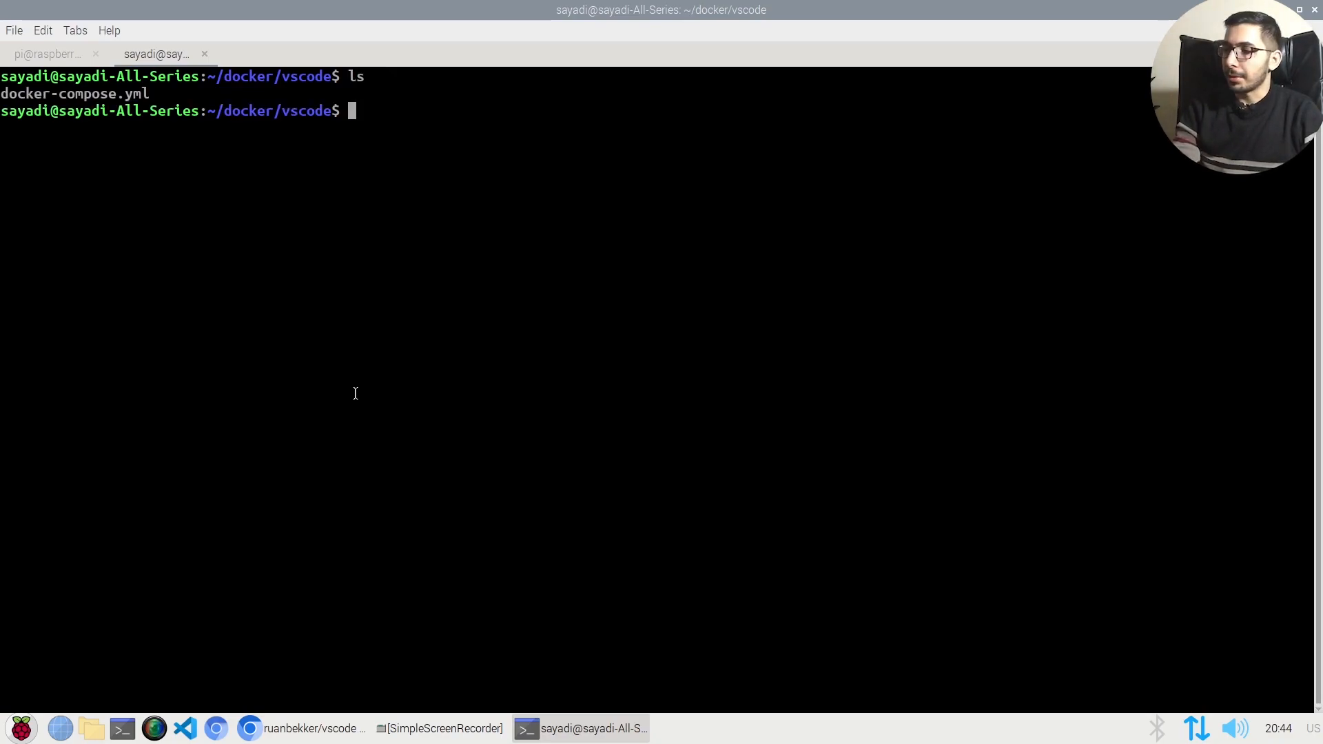
pyautogui.write('nano')
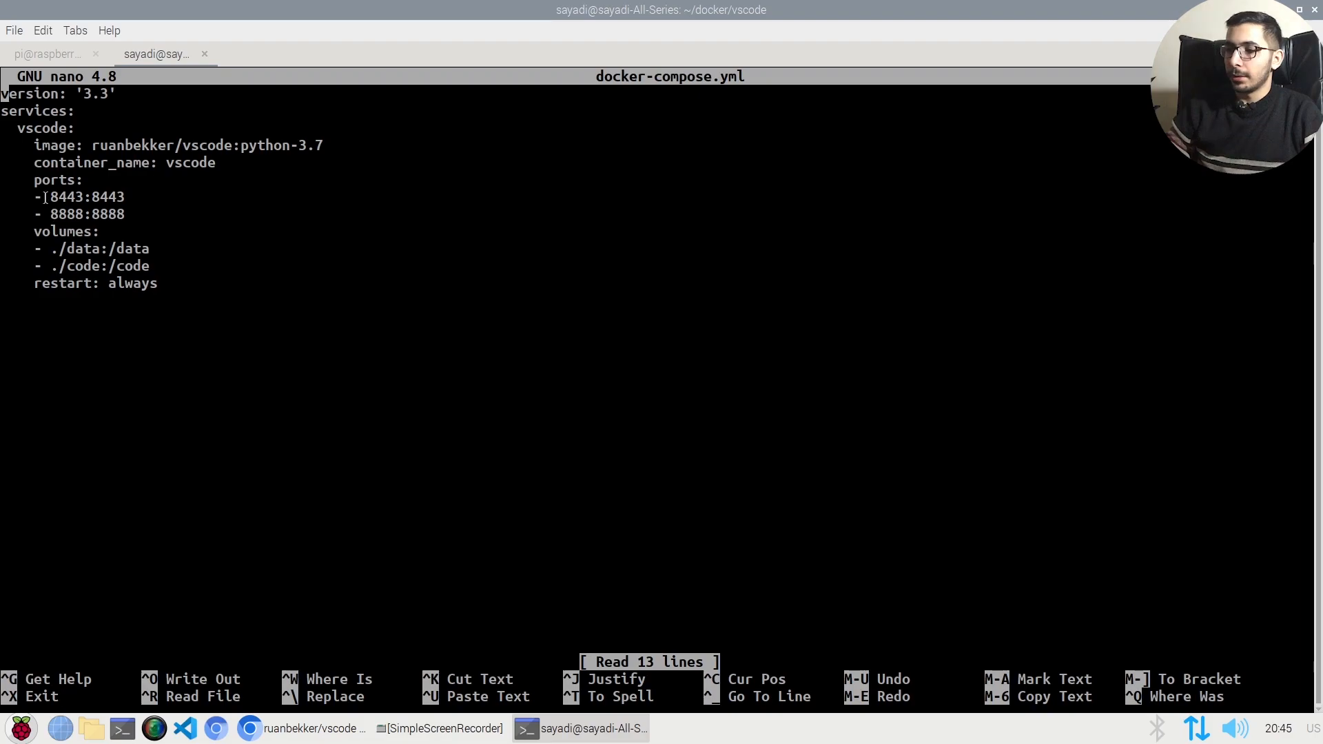
pyautogui.doubleClick(64, 197)
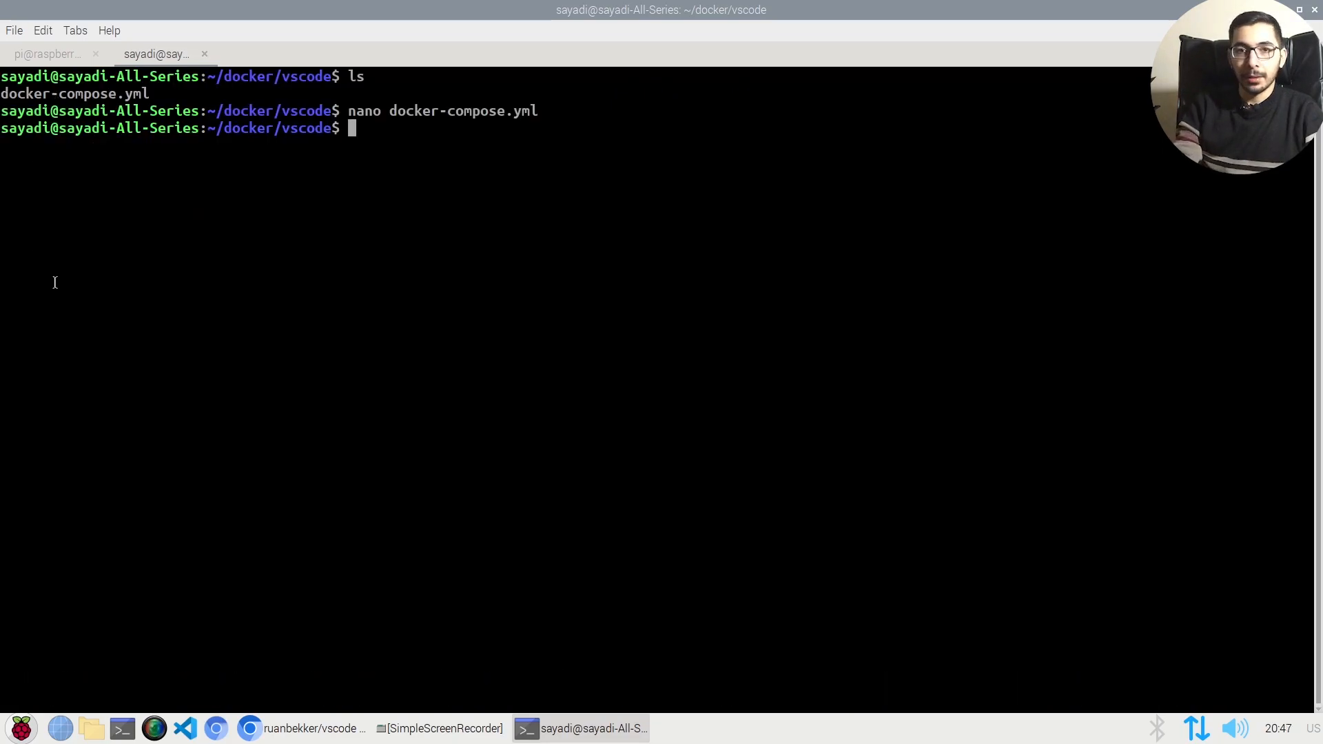
# Step: Start the vscode container detached and confirm with docker-compose ps it runs on ports 8443/8888
pyautogui.write('docker')
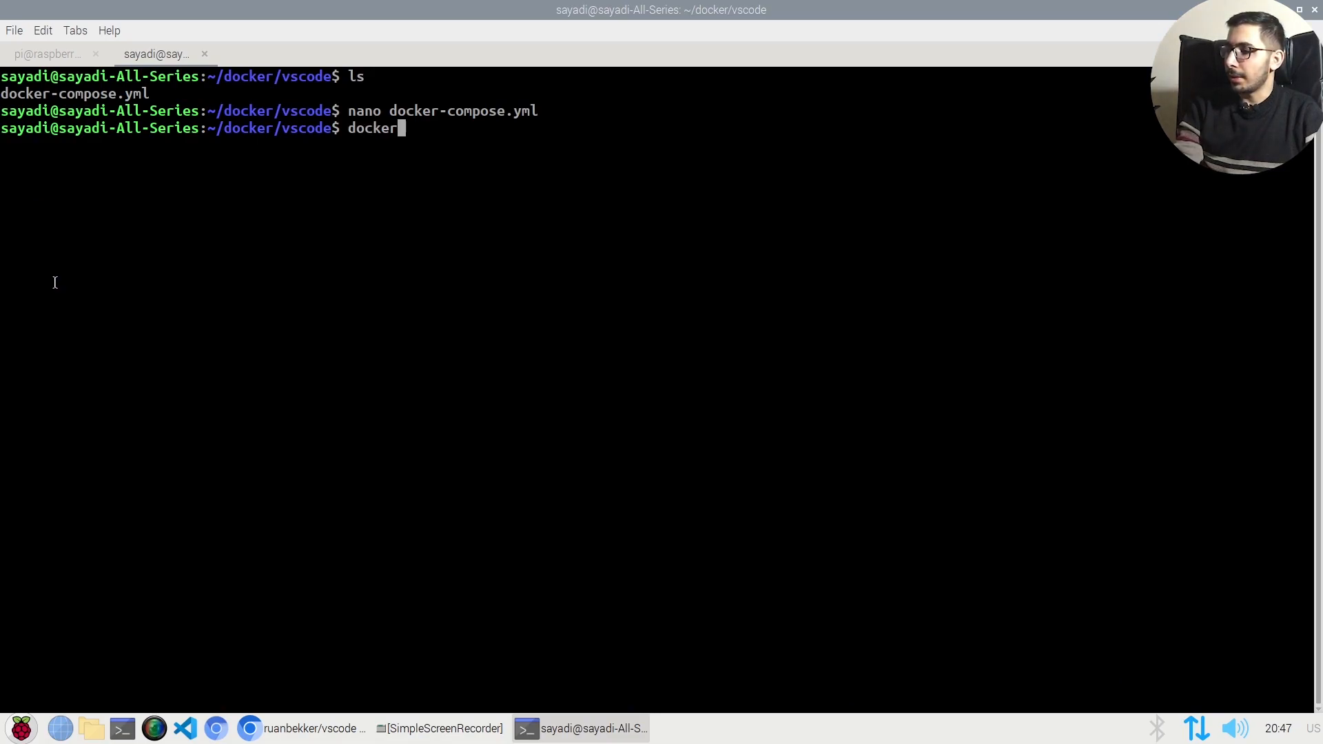
pyautogui.write('-compose up -')
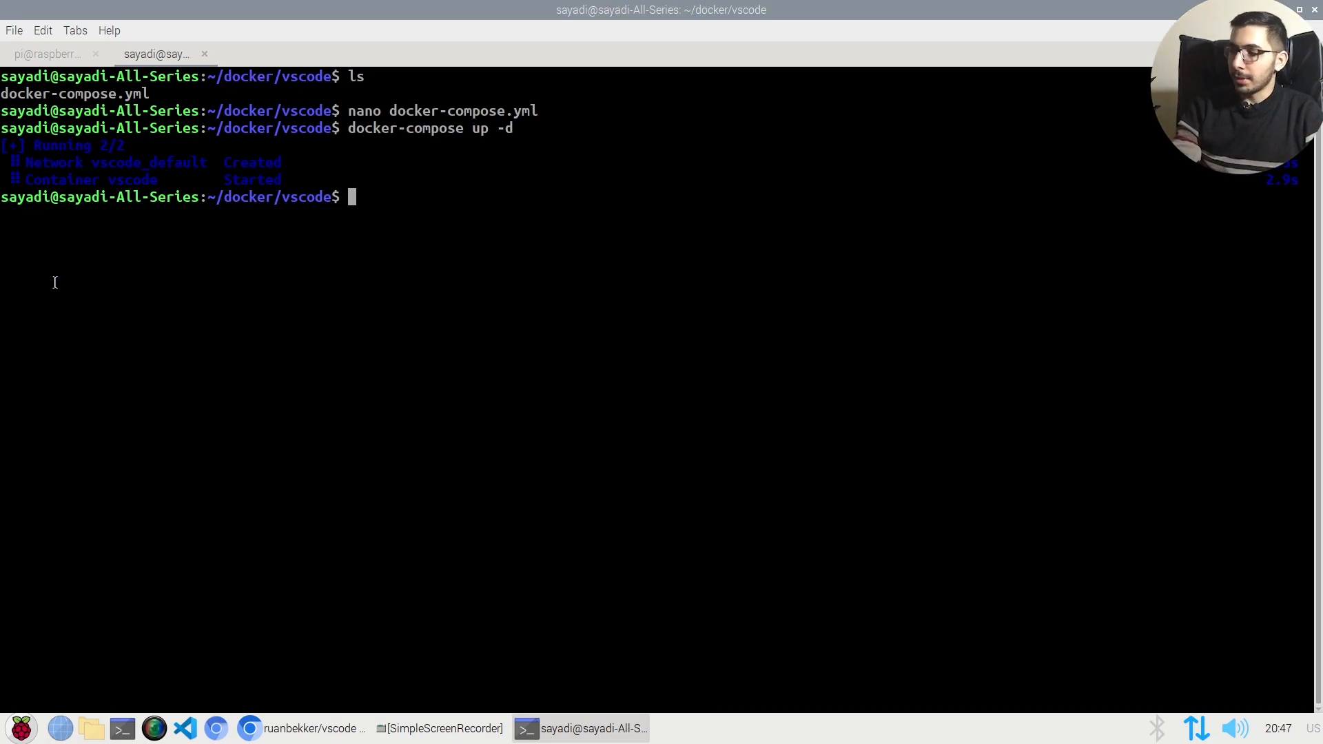
pyautogui.write('docker-compose ps')
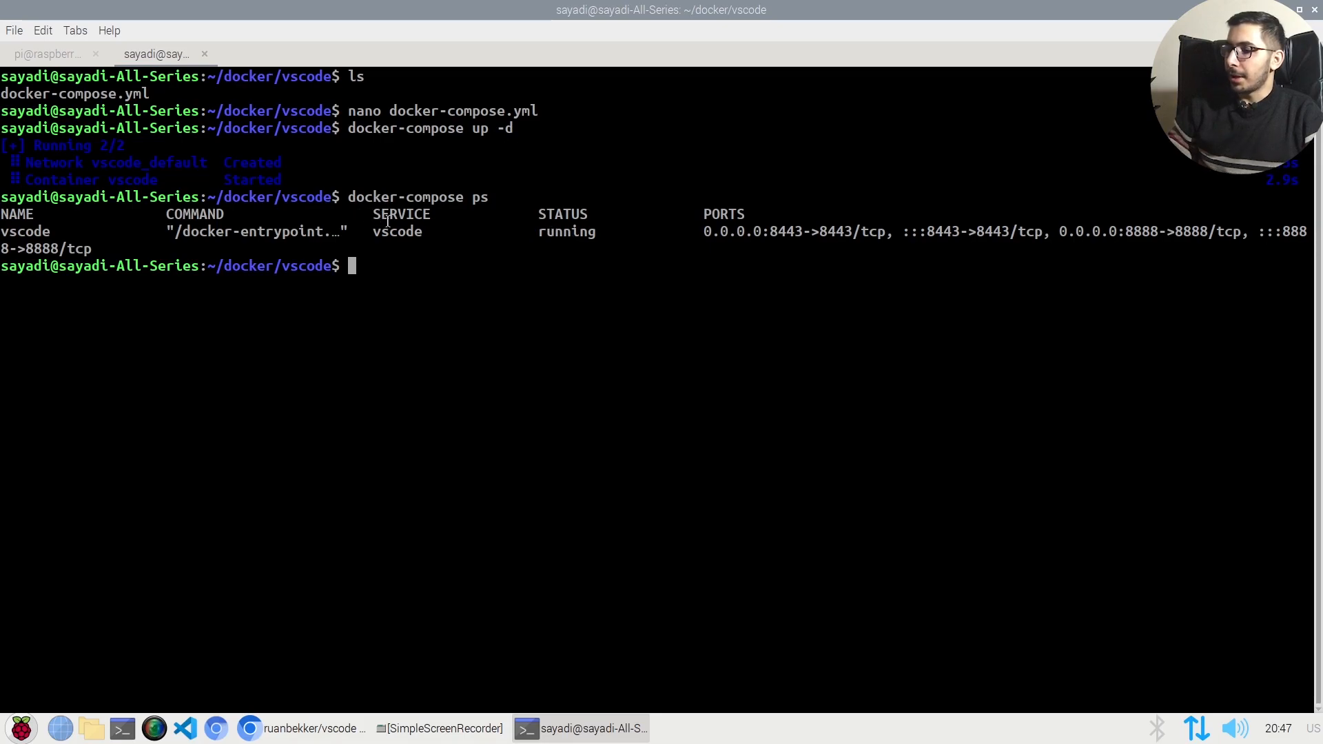
pyautogui.doubleClick(397, 232)
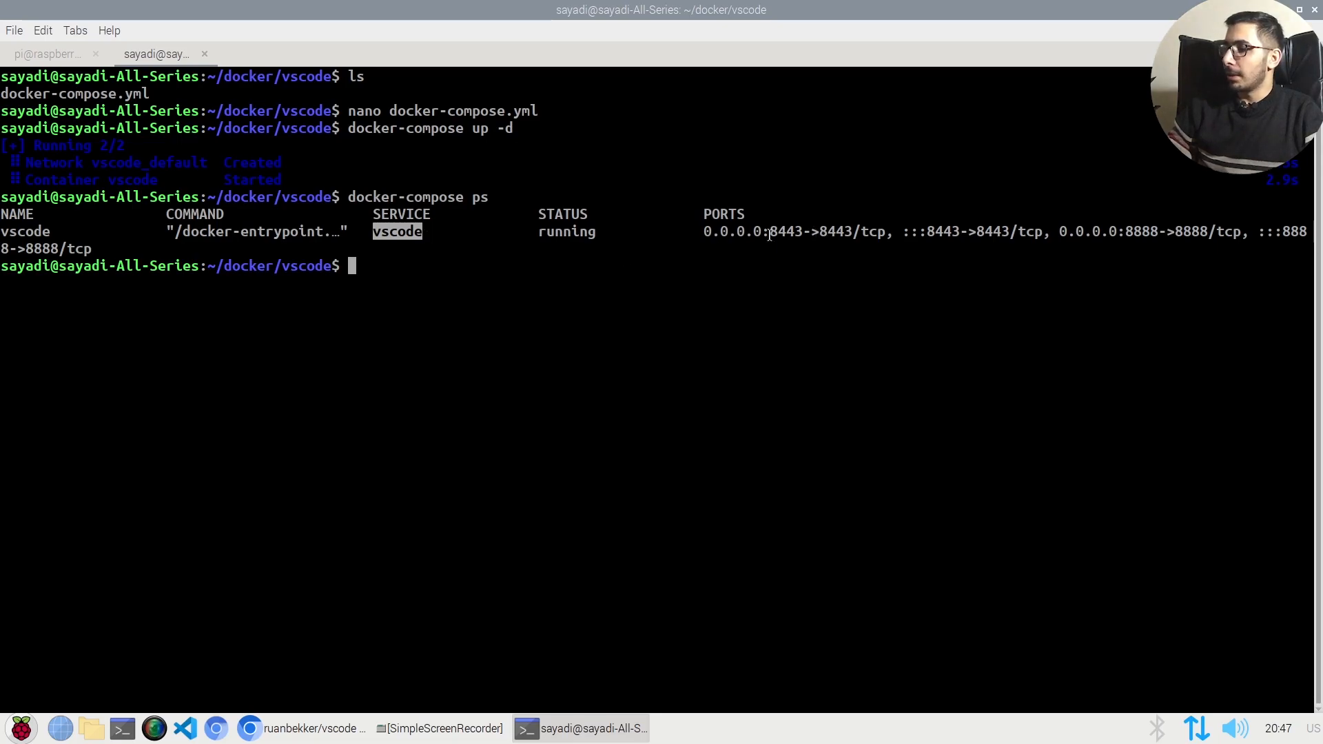
pyautogui.doubleClick(784, 232)
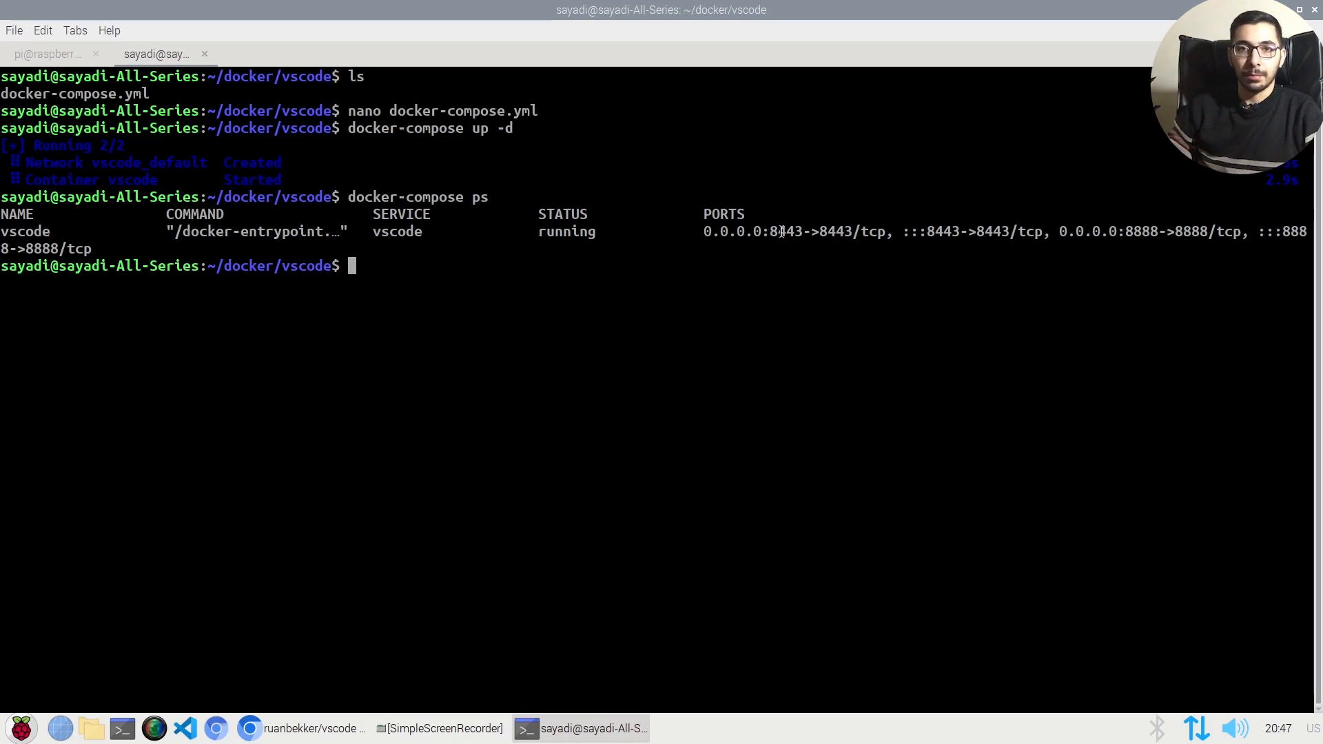
pyautogui.moveTo(226, 232)
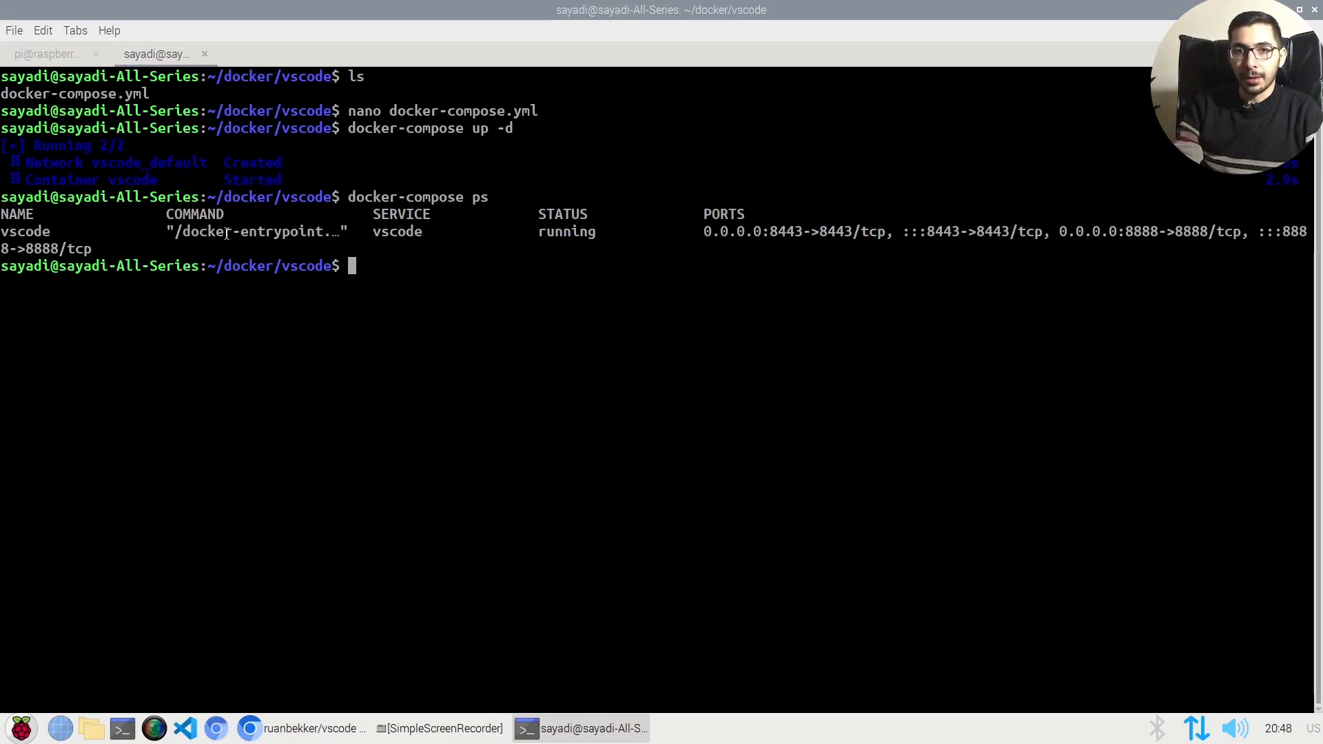
# Step: Check the container's recent output with docker-compose logs --tail
pyautogui.write('docker-compose logs')
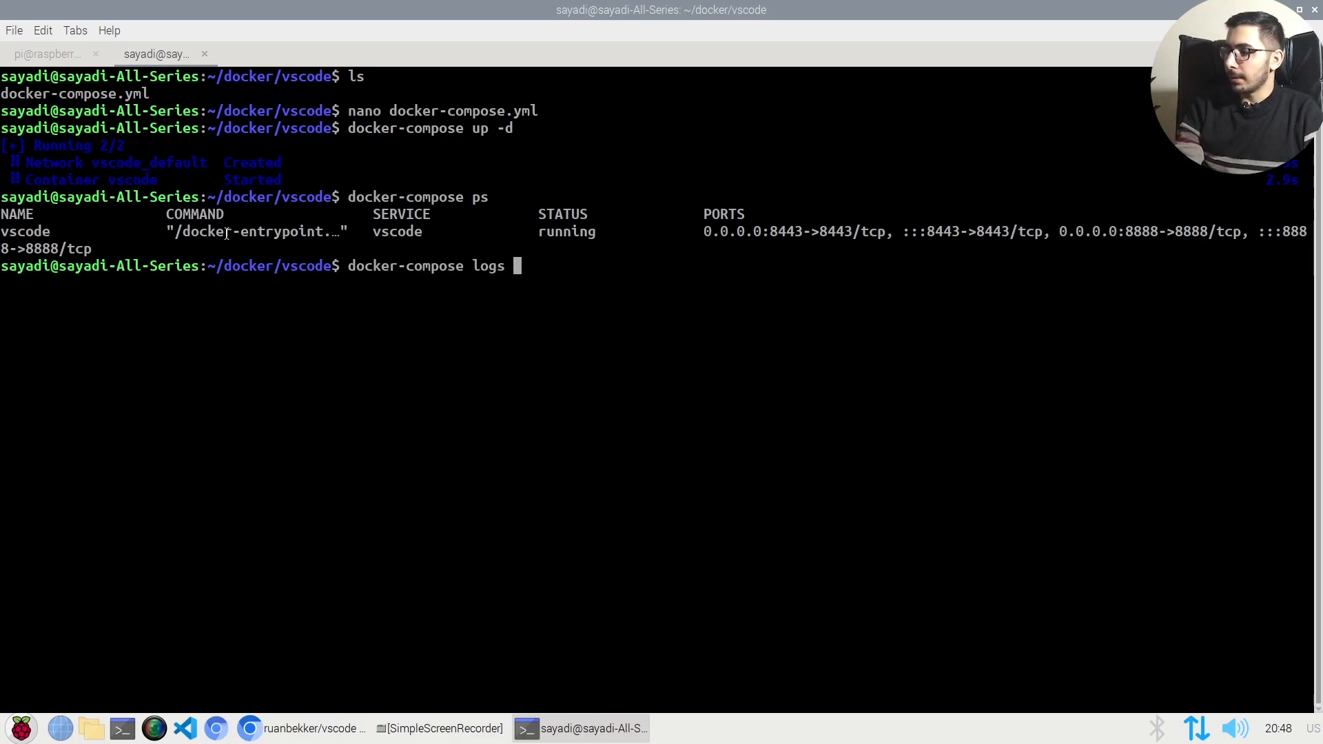
pyautogui.write('--tail')
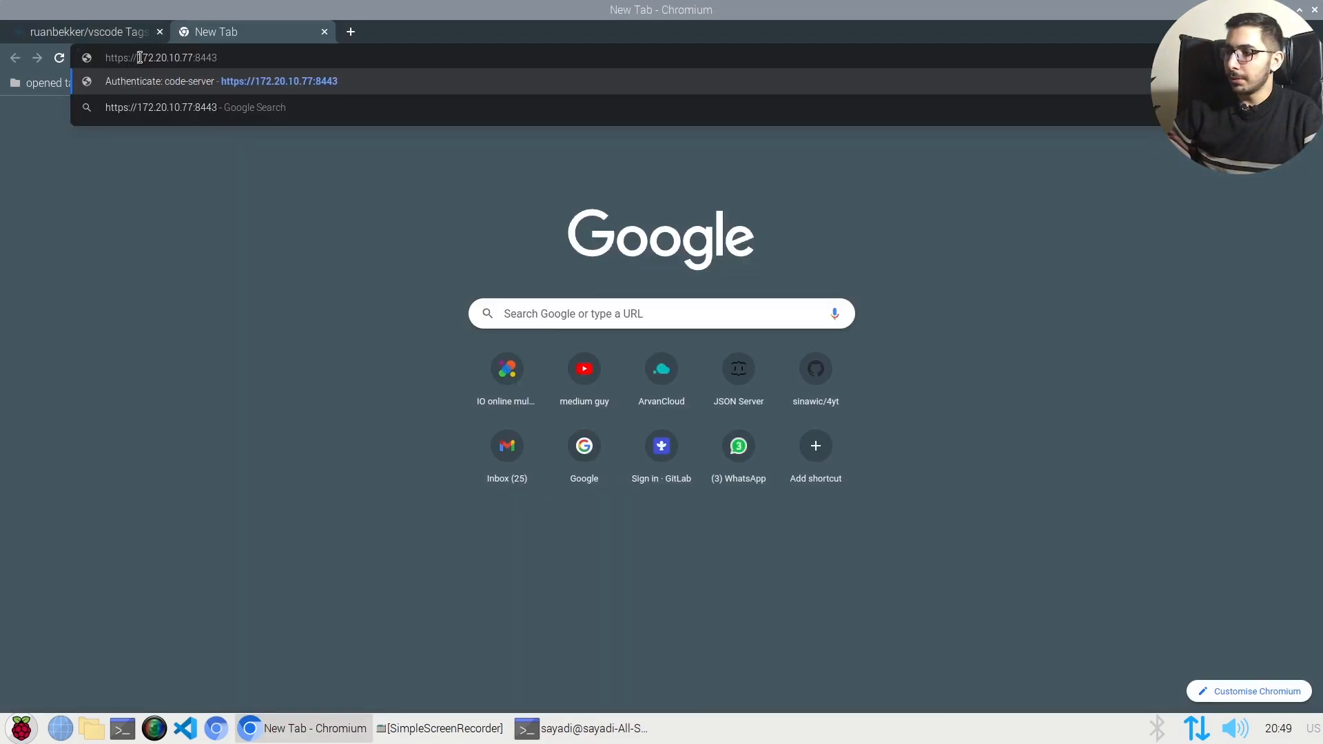
pyautogui.doubleClick(205, 58)
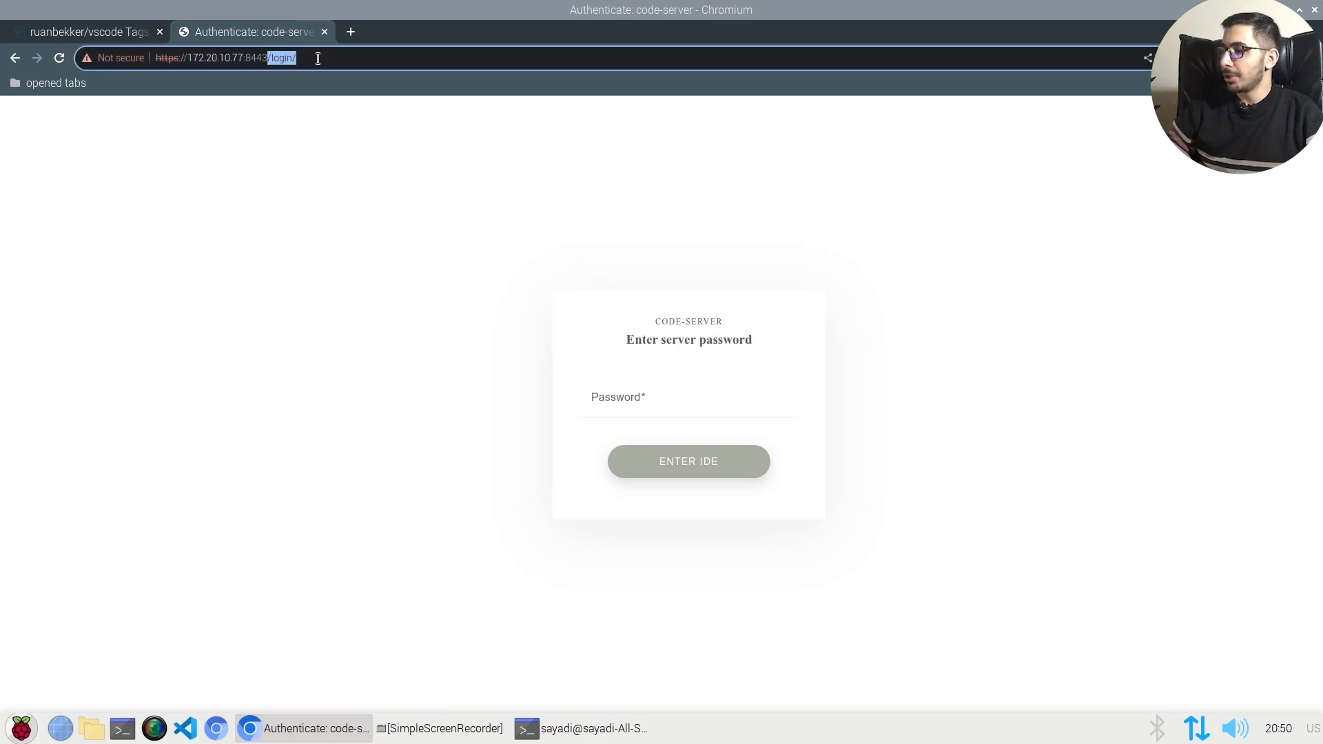
pyautogui.write('password')
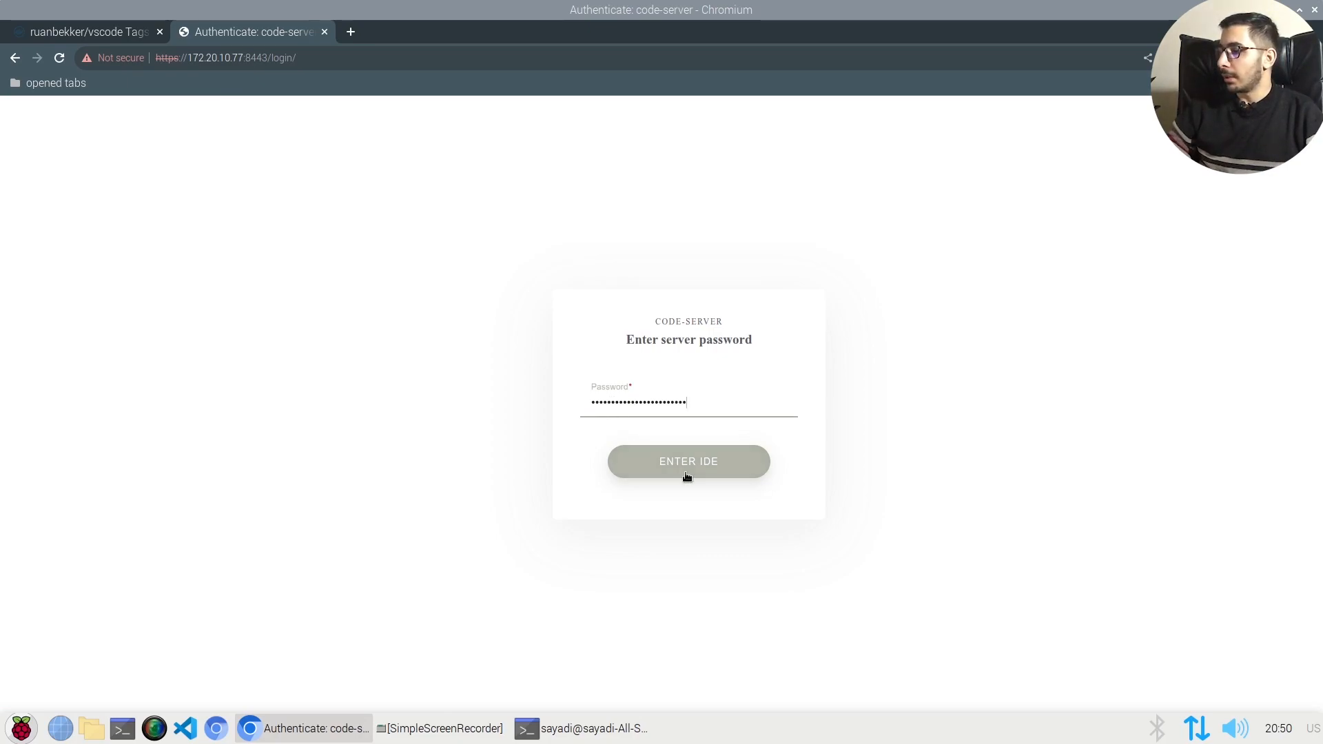
pyautogui.click(688, 462)
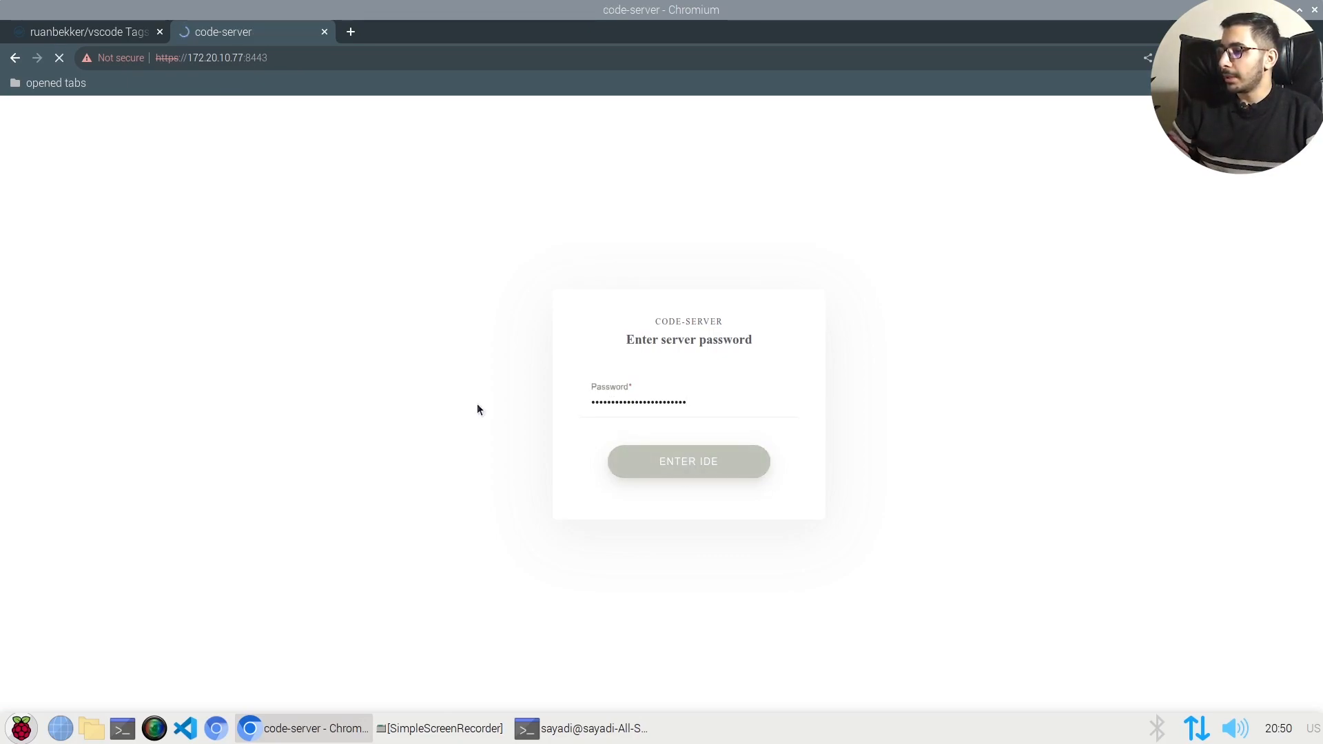
pyautogui.click(688, 461)
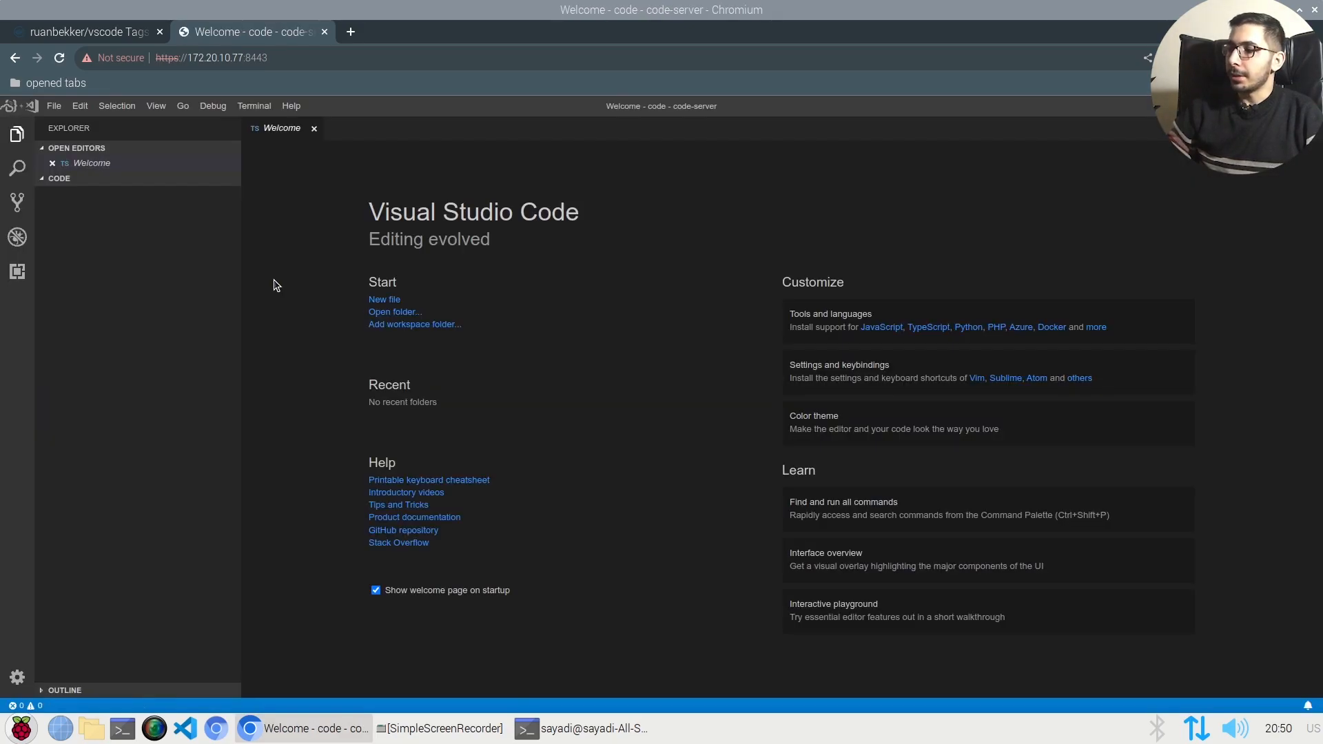
pyautogui.moveTo(280, 246)
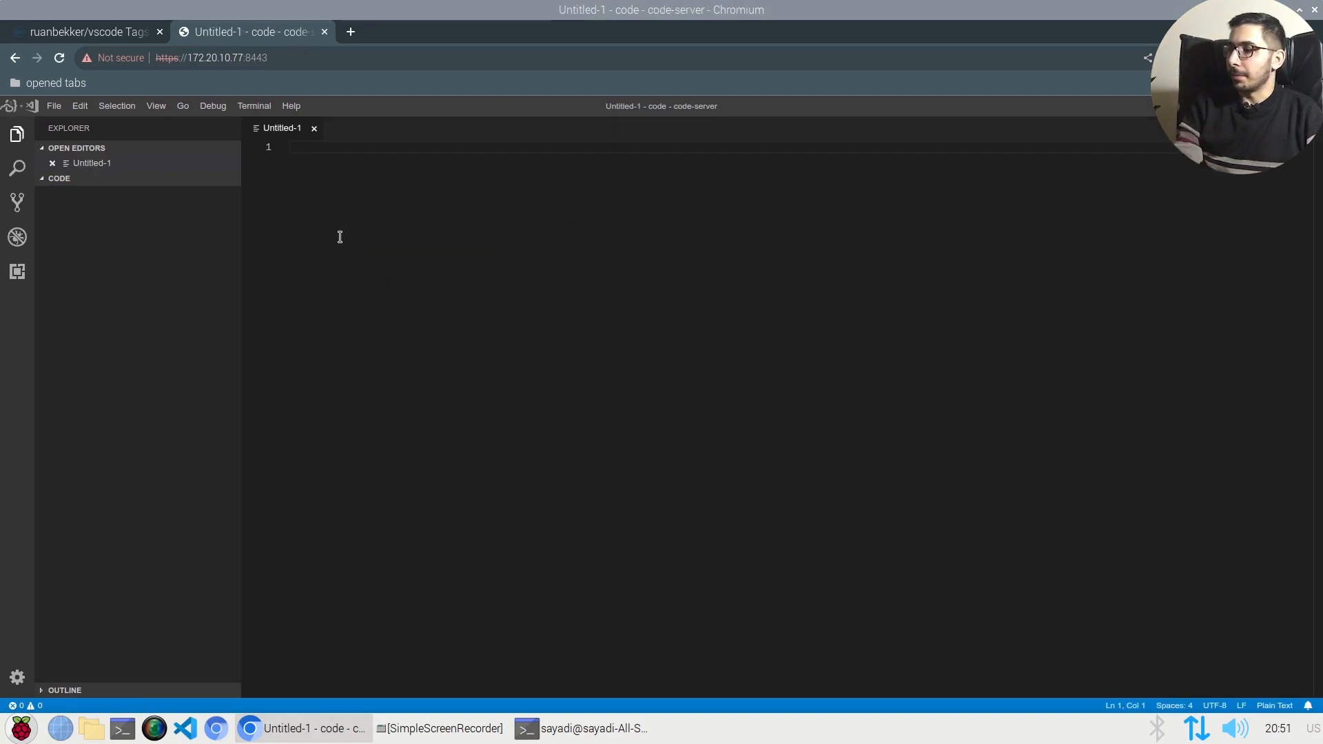
# Step: Write 'hi' in the untitled note and save it as hi.txt in the code folder
pyautogui.write('hi')
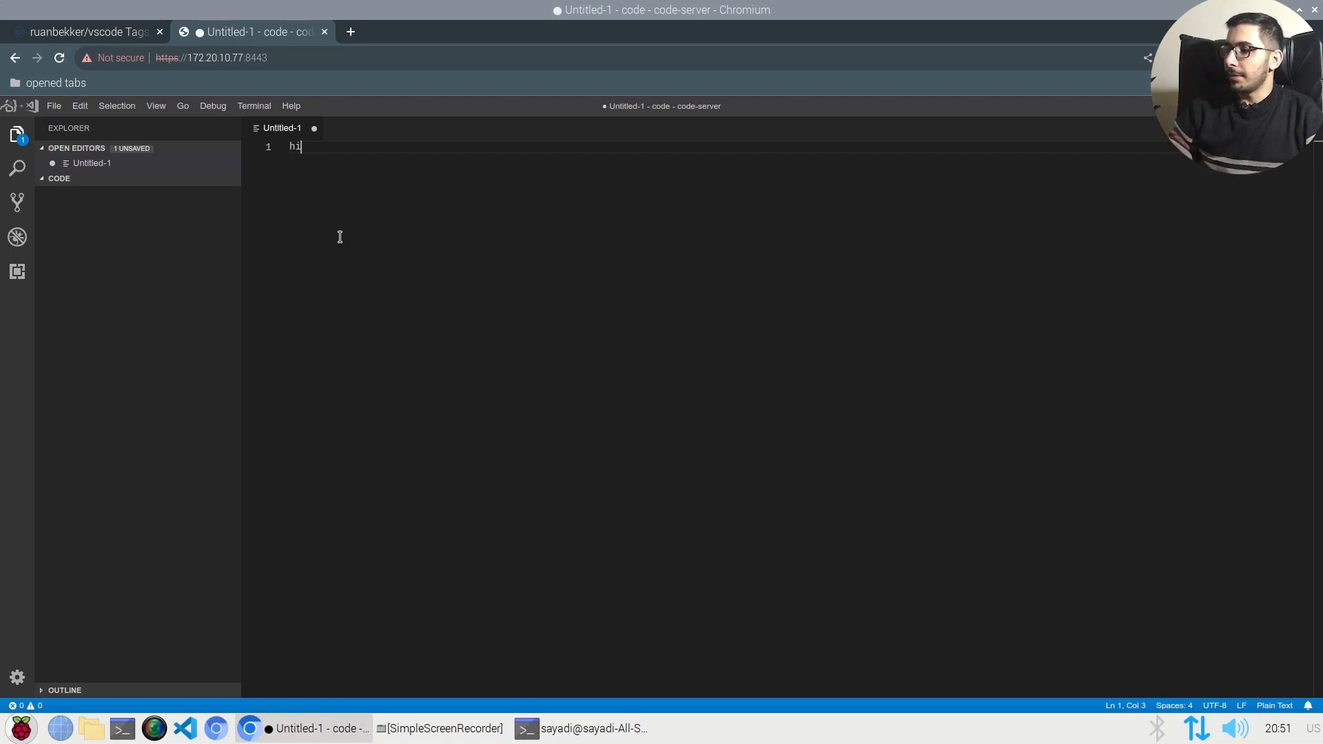
pyautogui.press('ctrl+s')
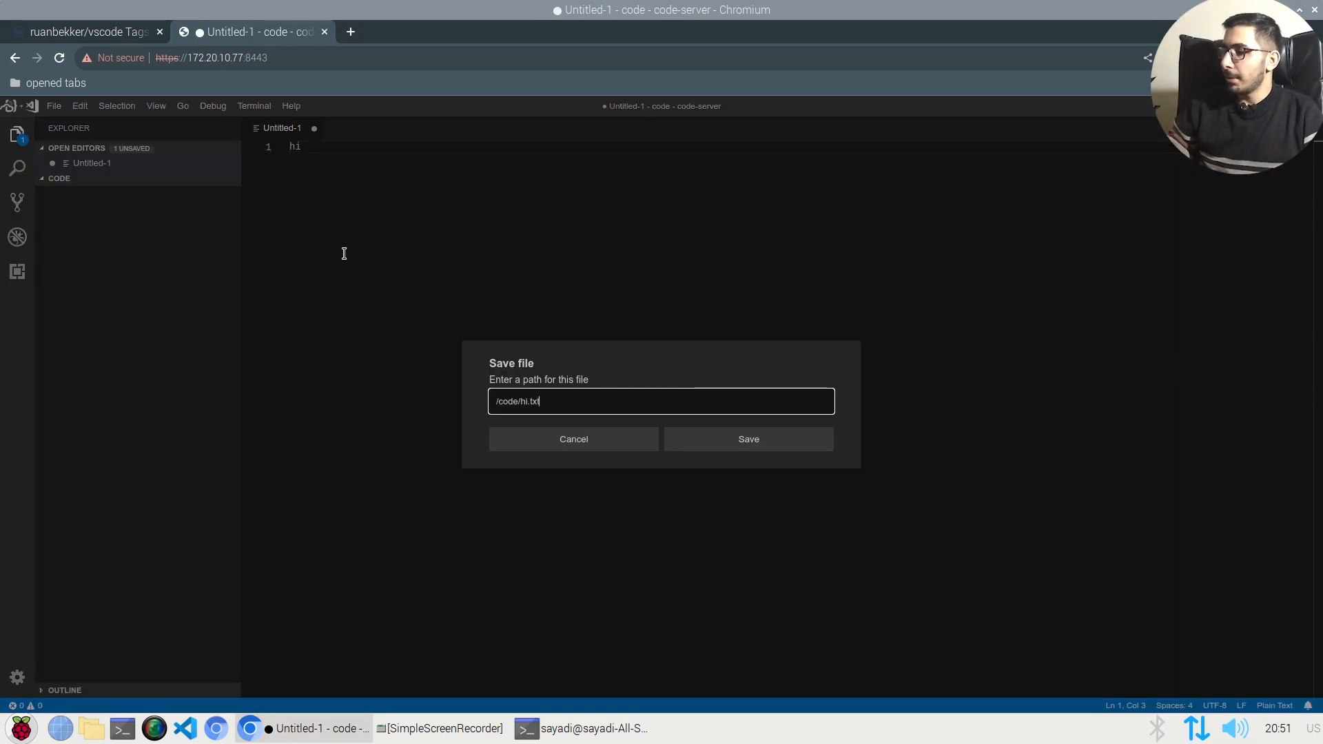
pyautogui.click(747, 438)
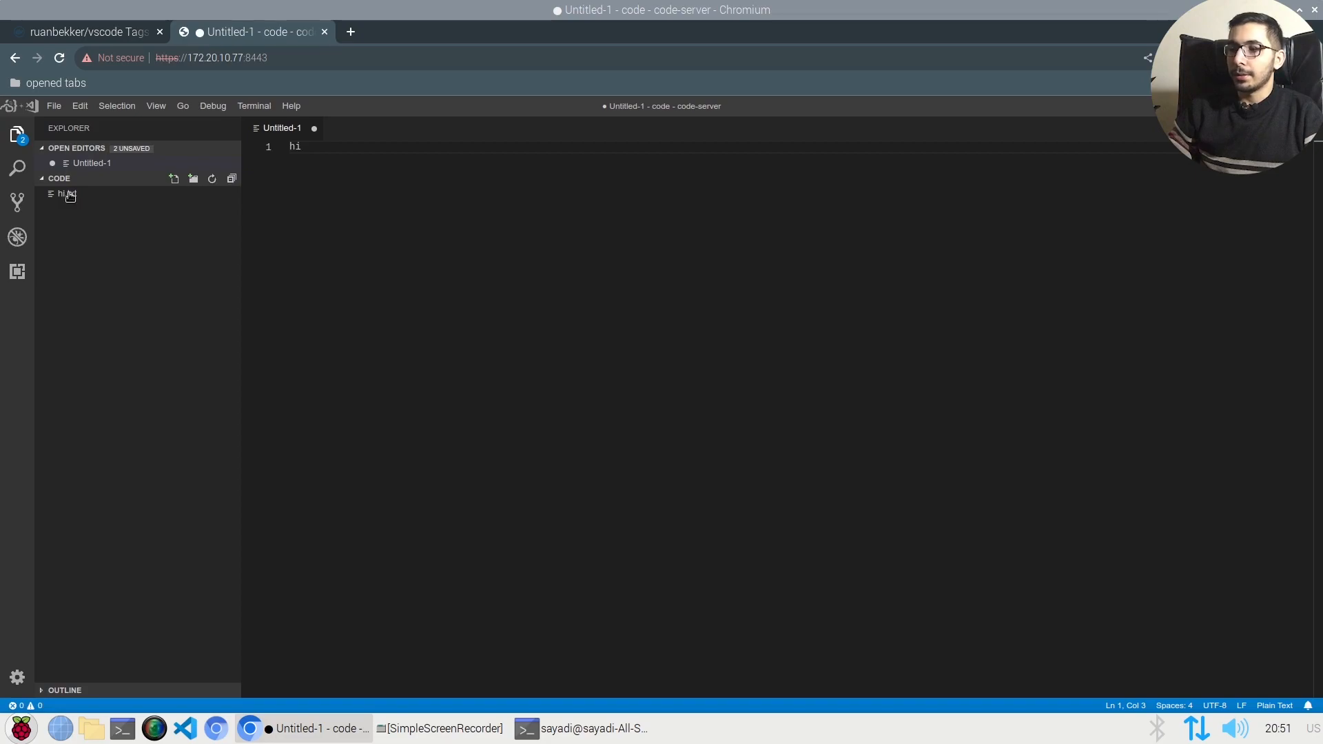
pyautogui.click(66, 193)
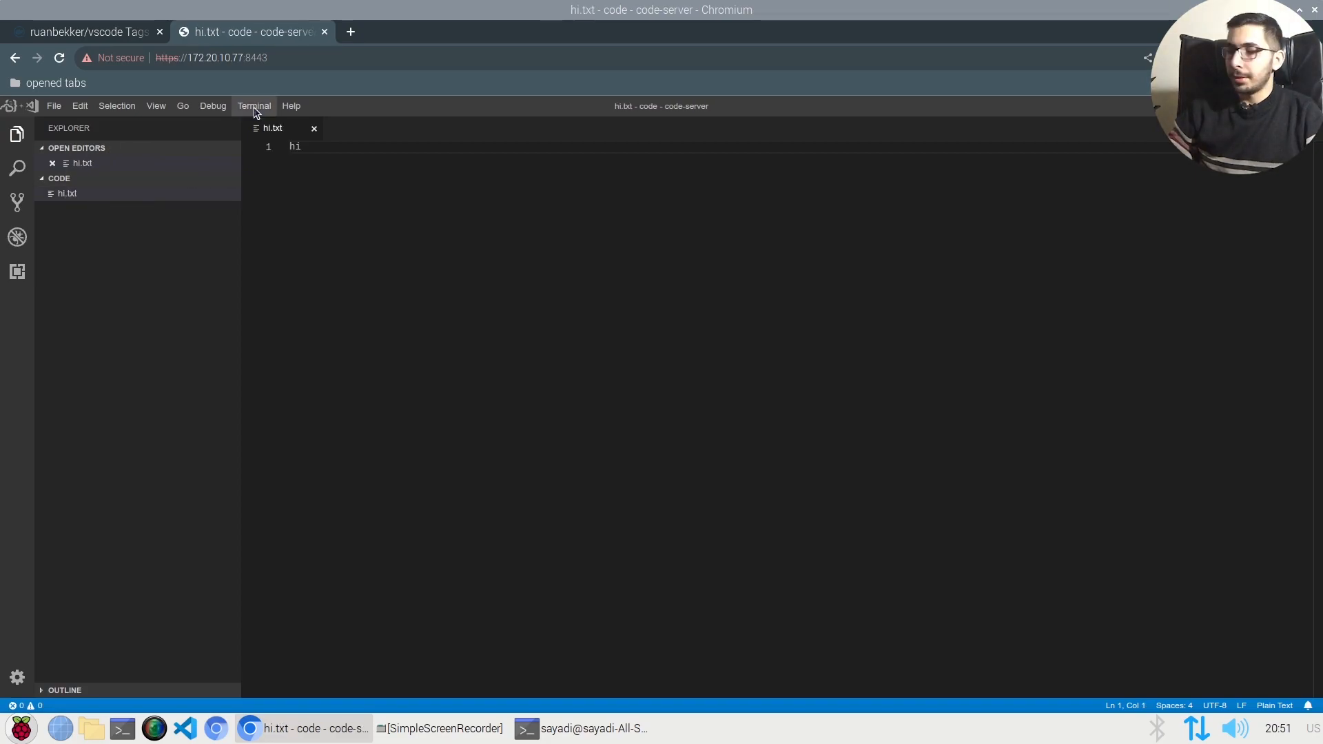
# Step: List the code folder in a new integrated terminal to confirm hi.txt is there
pyautogui.click(254, 106)
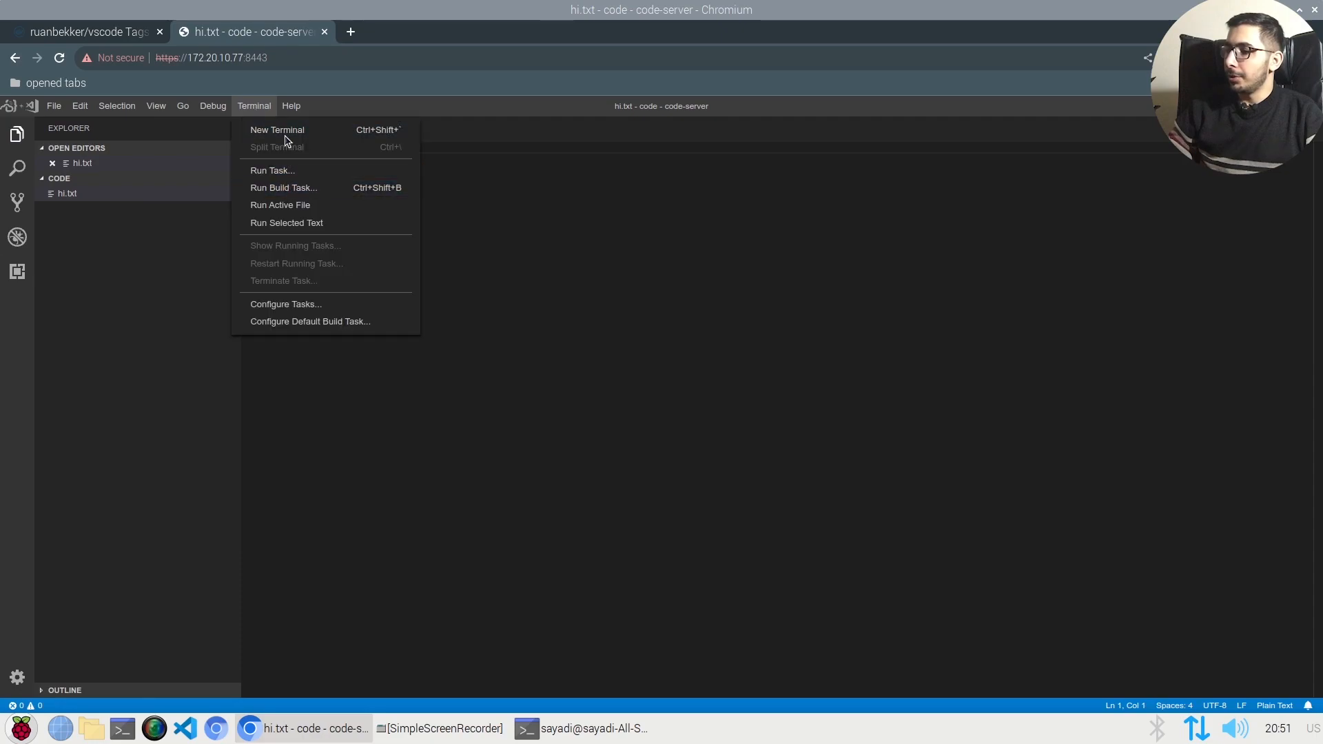
pyautogui.click(277, 130)
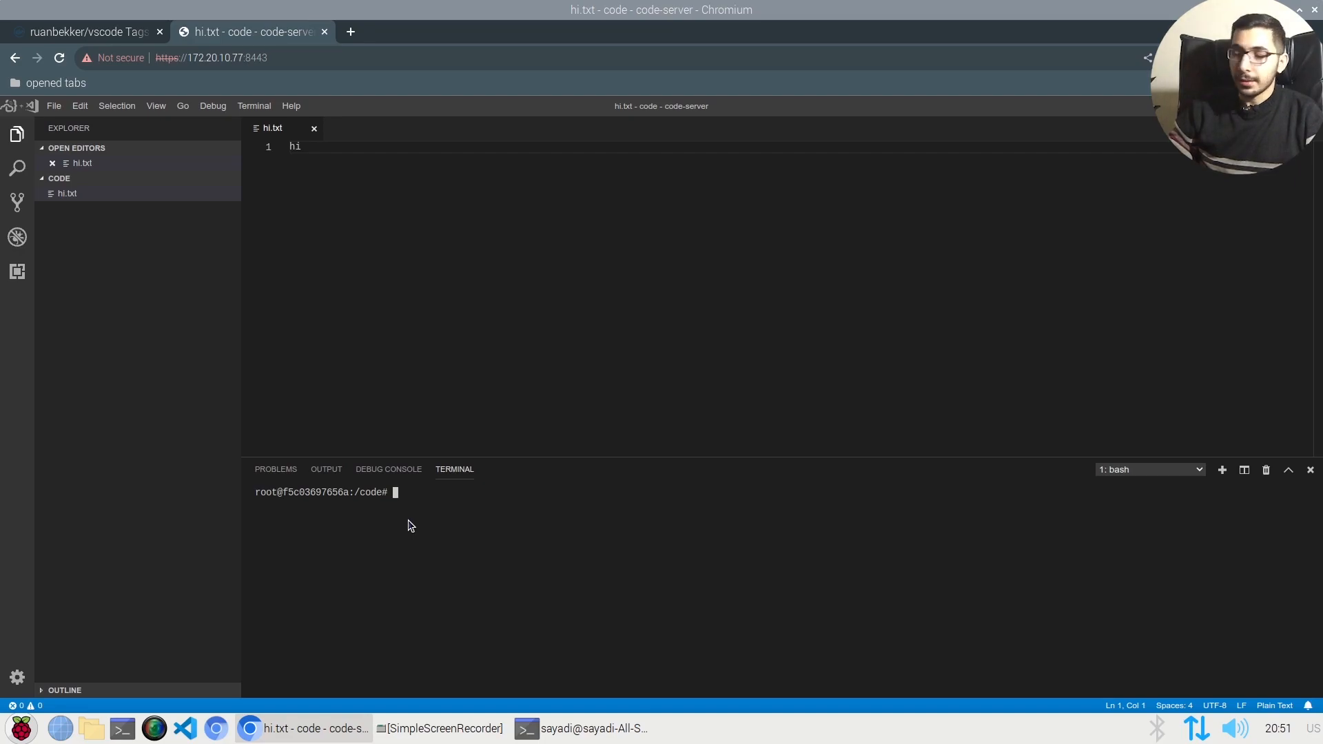
pyautogui.write('ls')
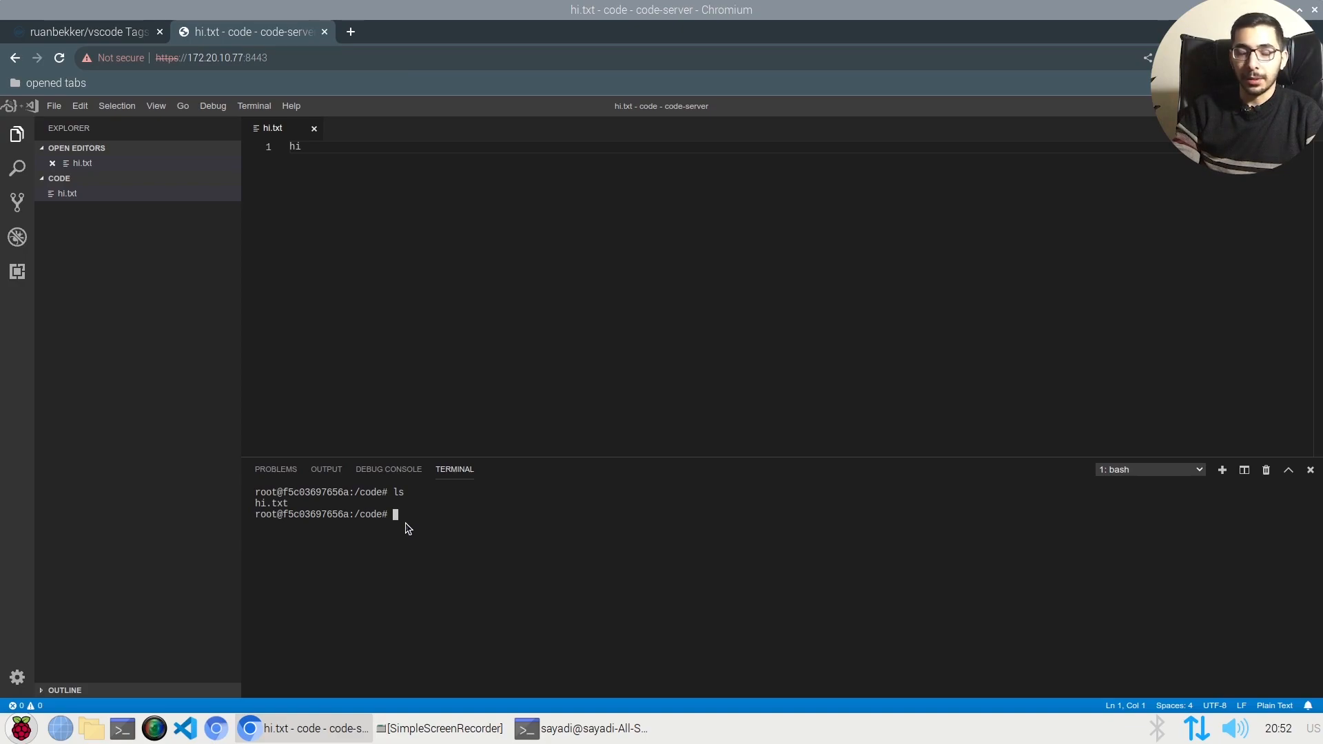
pyautogui.moveTo(525, 578)
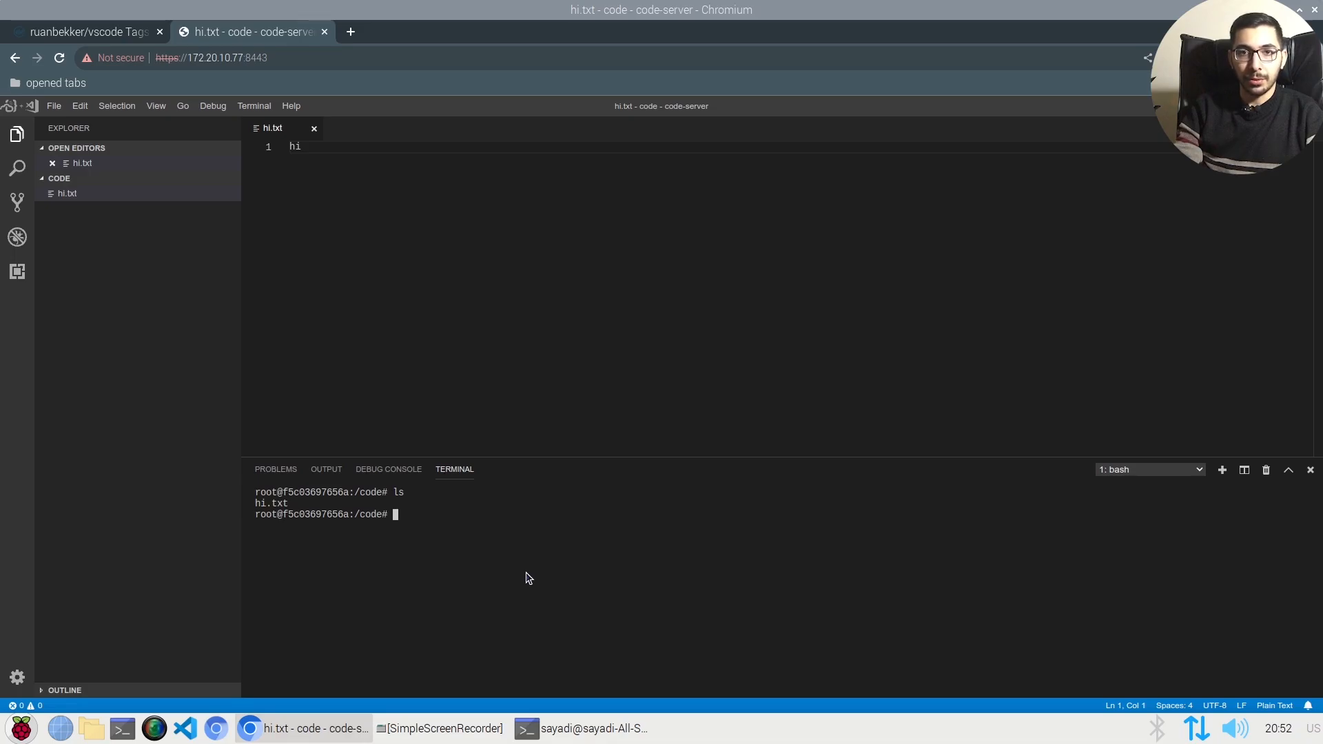
# Step: Run apt update, accept with y, and install nodejs in the container terminal
pyautogui.write('apt update')
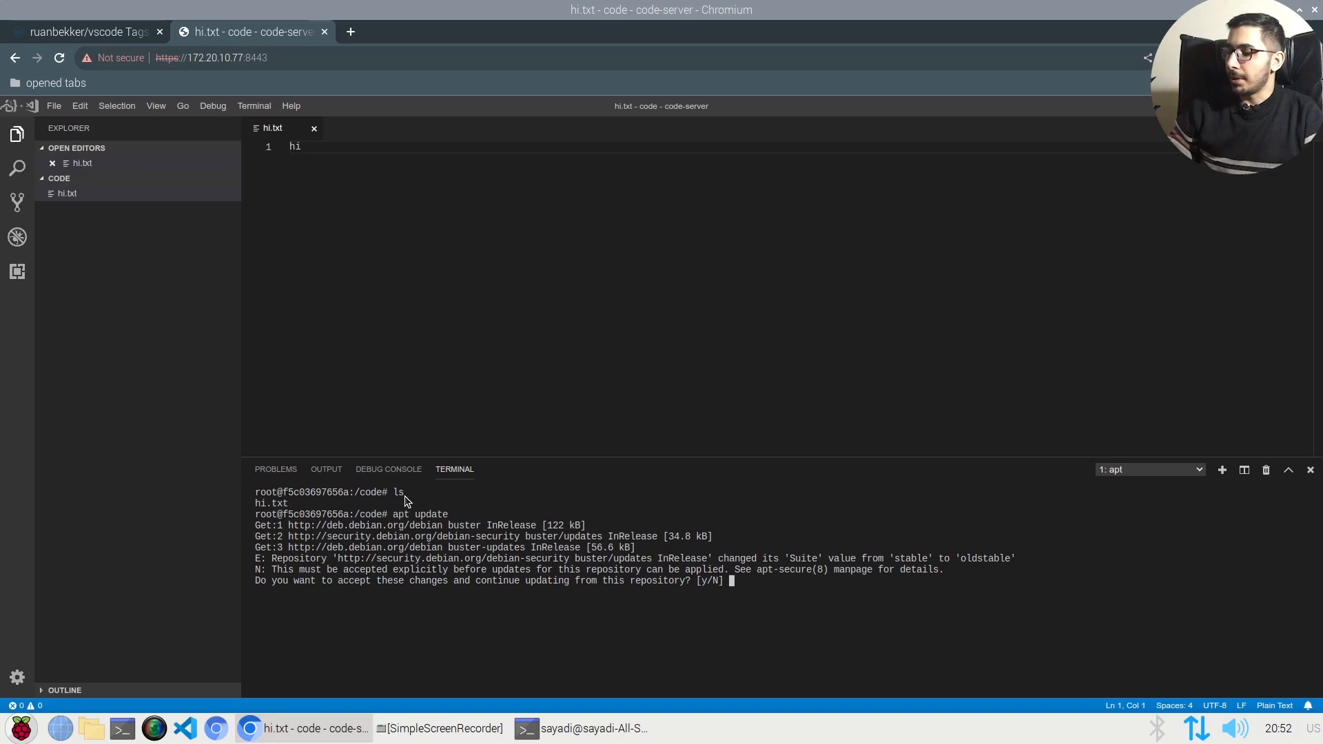
pyautogui.write('y')
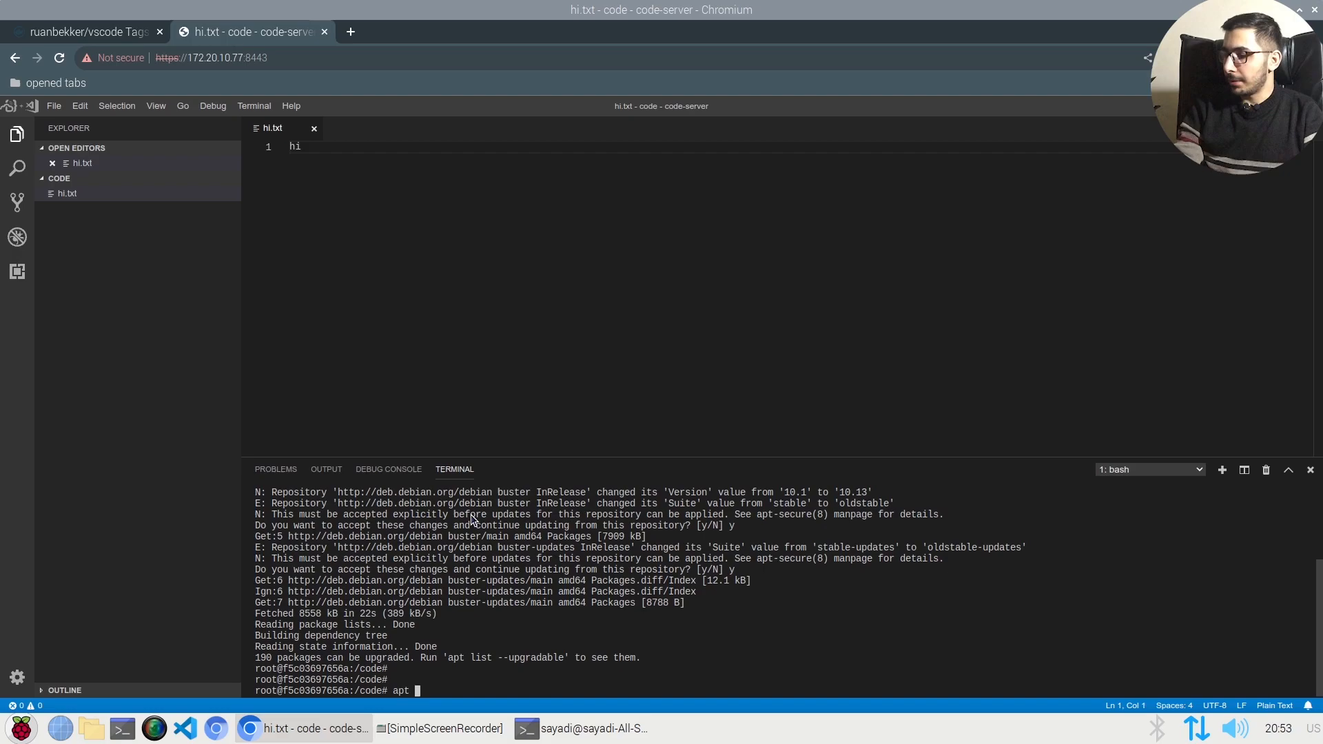
pyautogui.write('install node')
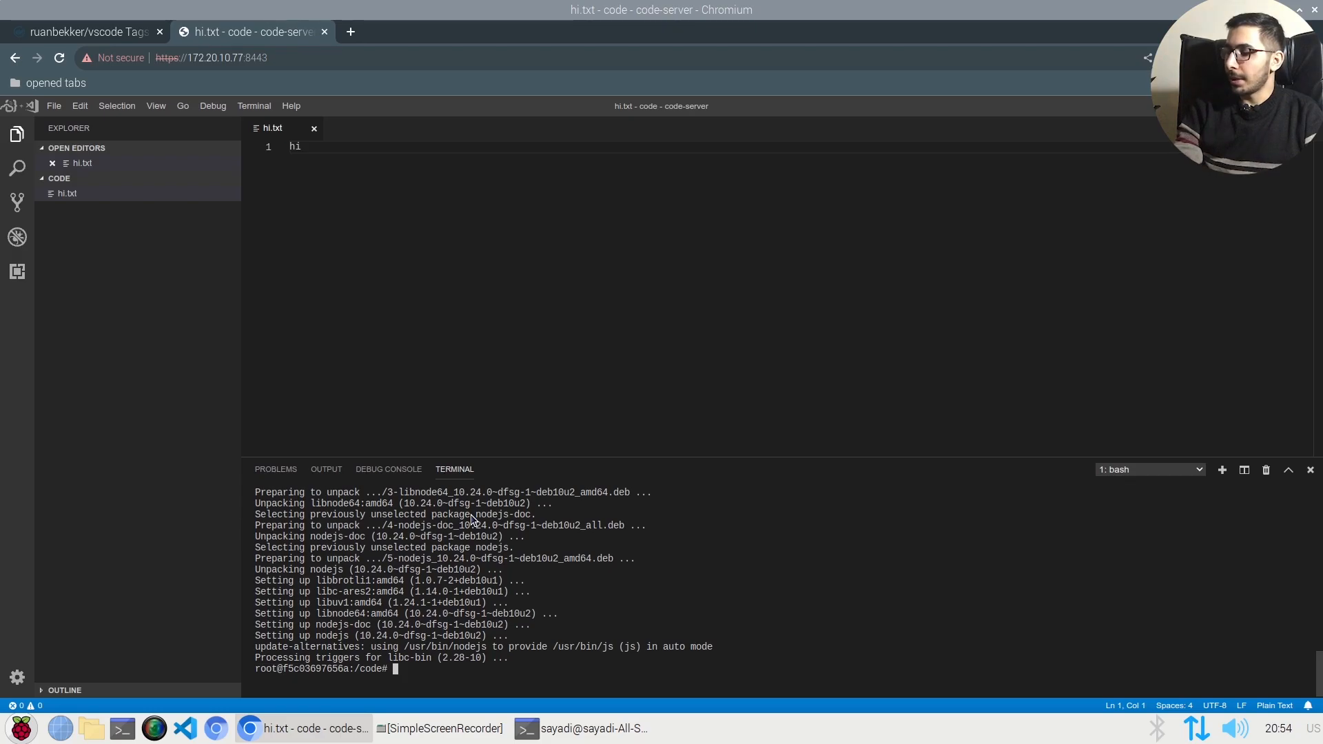
pyautogui.write('node --version')
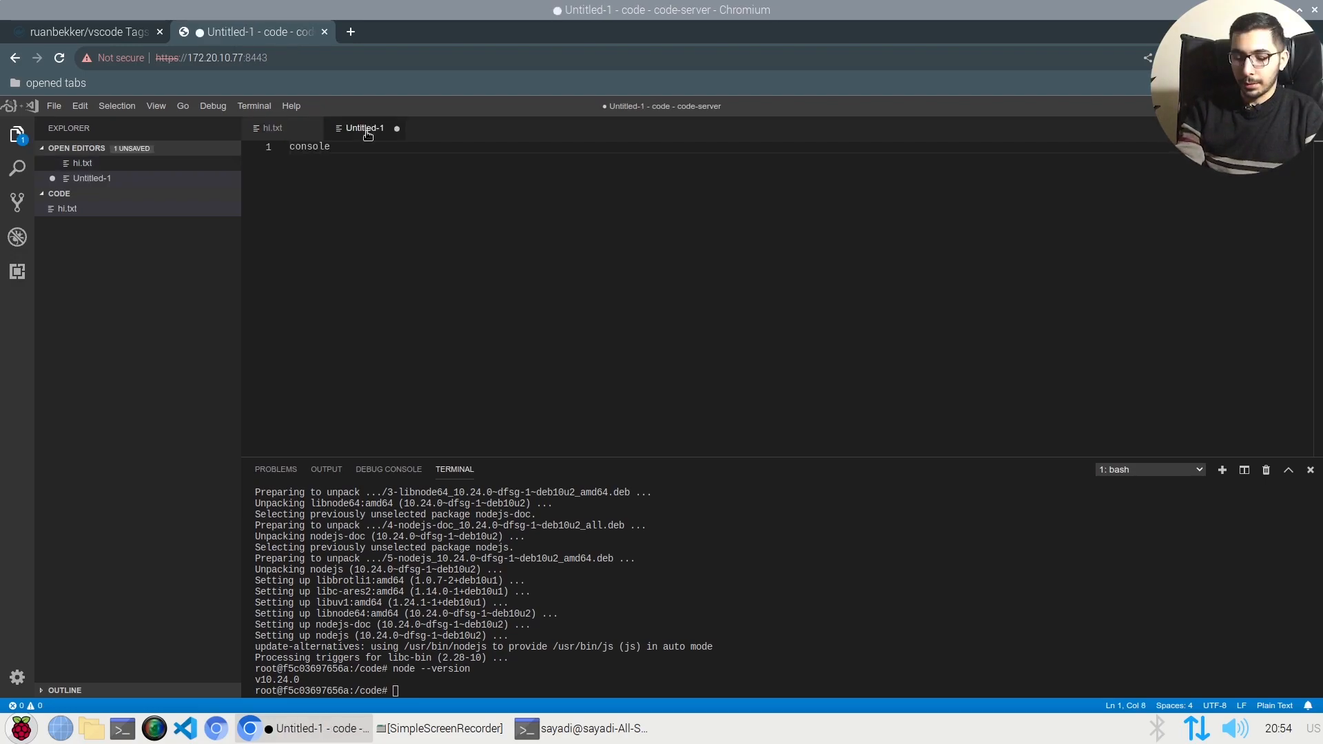
# Step: Write console.log('hi'), save it as hi.js and run node hi.js so it prints hi
pyautogui.write(".log('hi')")
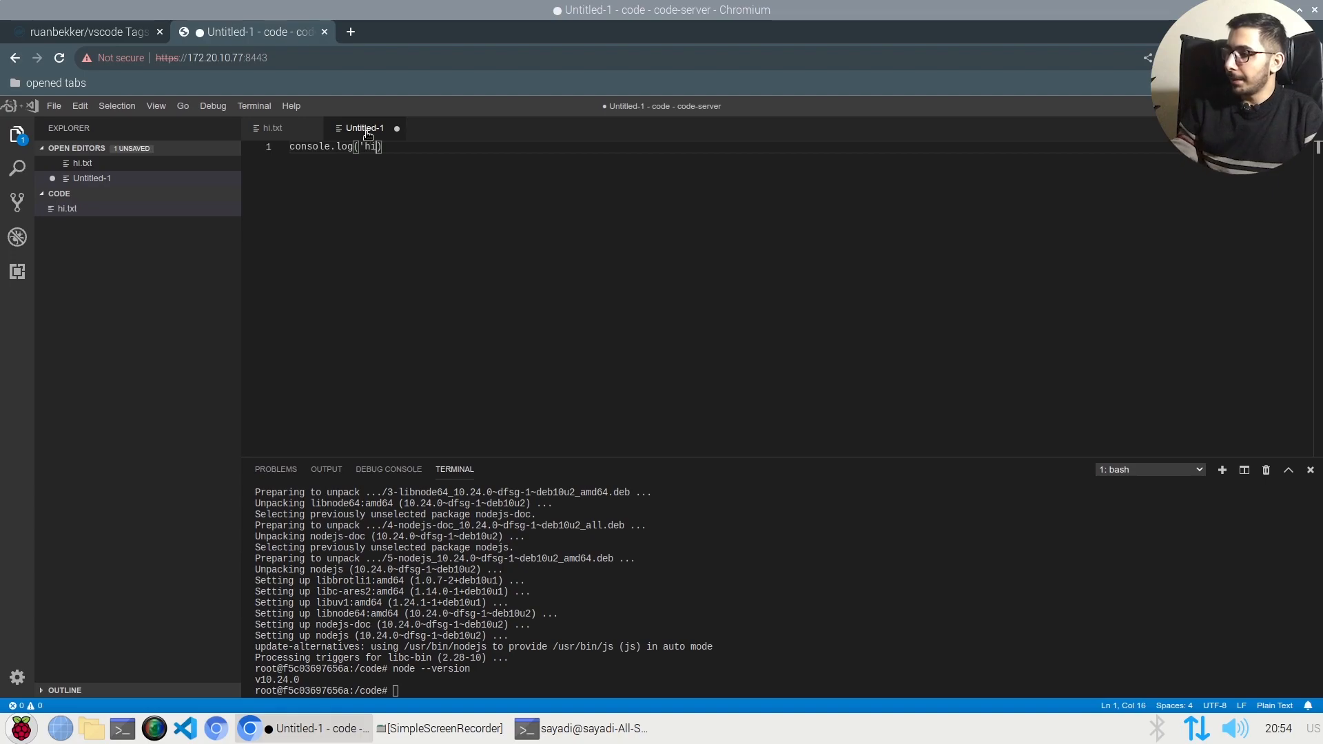
pyautogui.write("'")
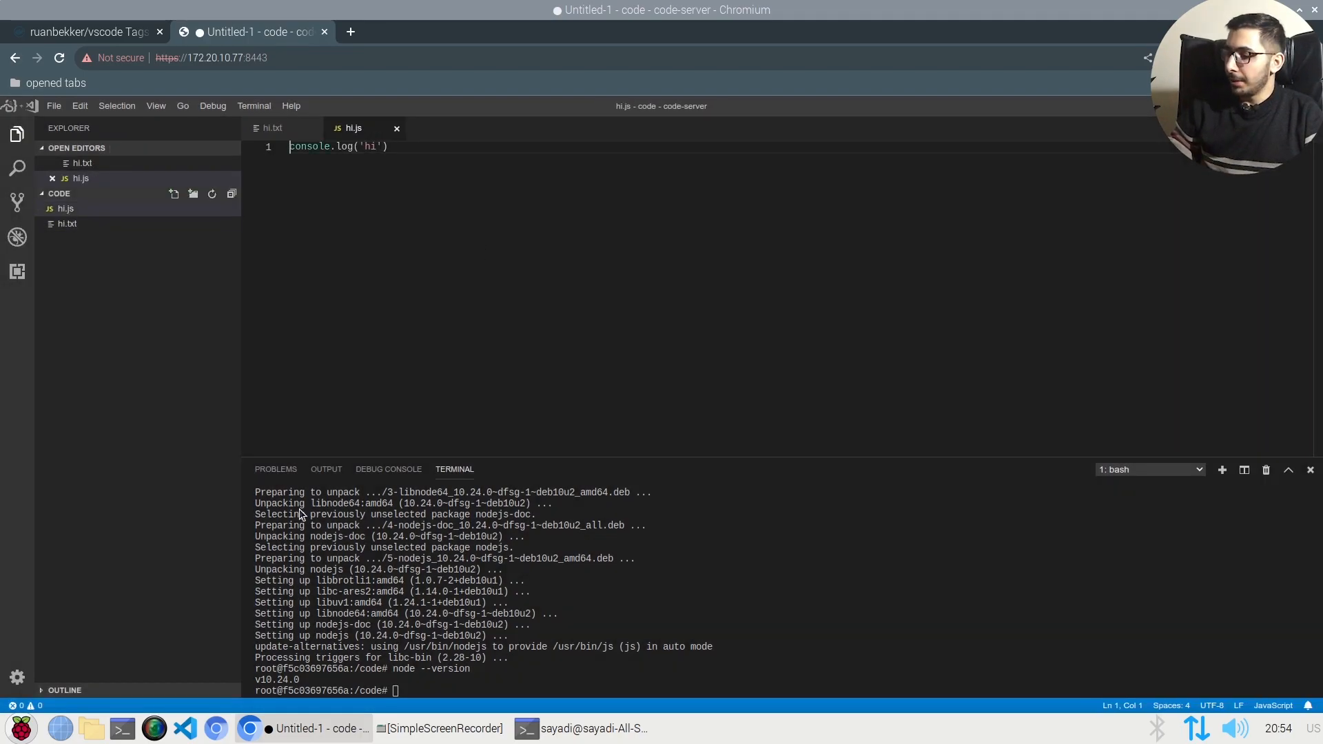
pyautogui.write('node')
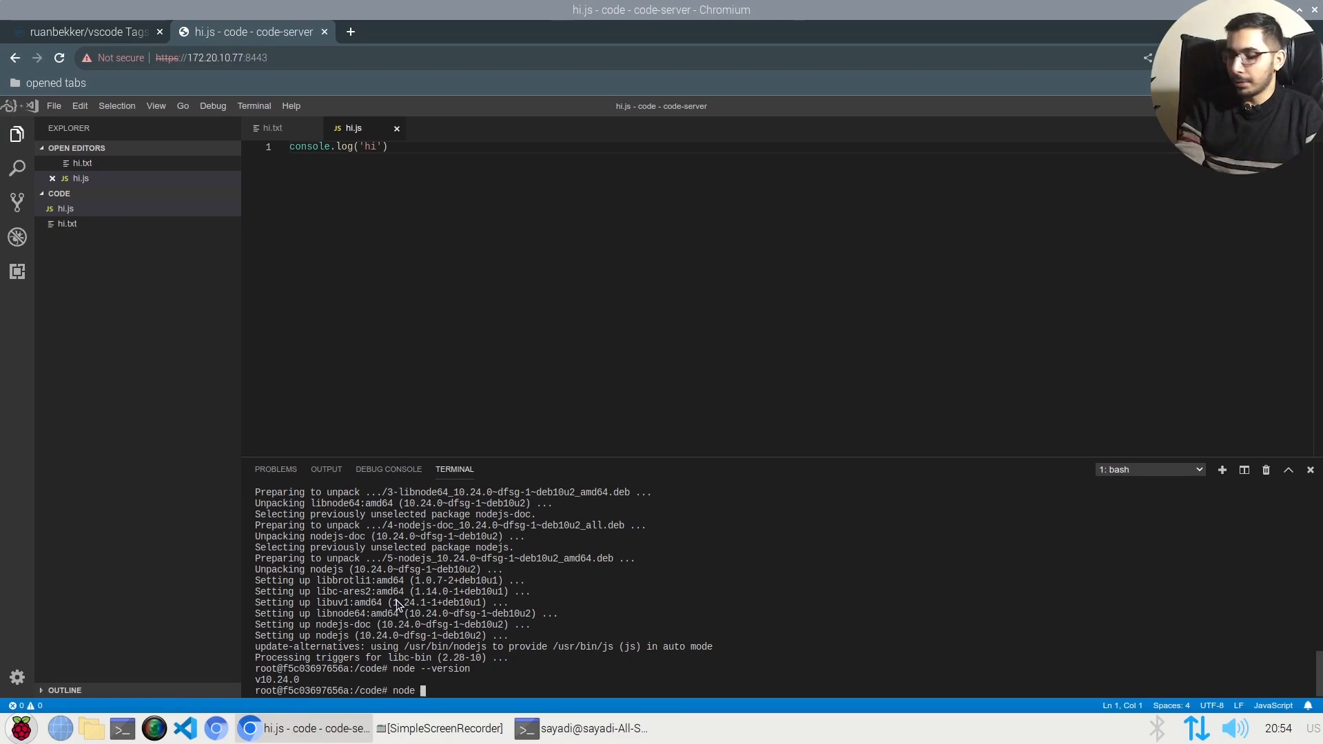
pyautogui.write('hi.js')
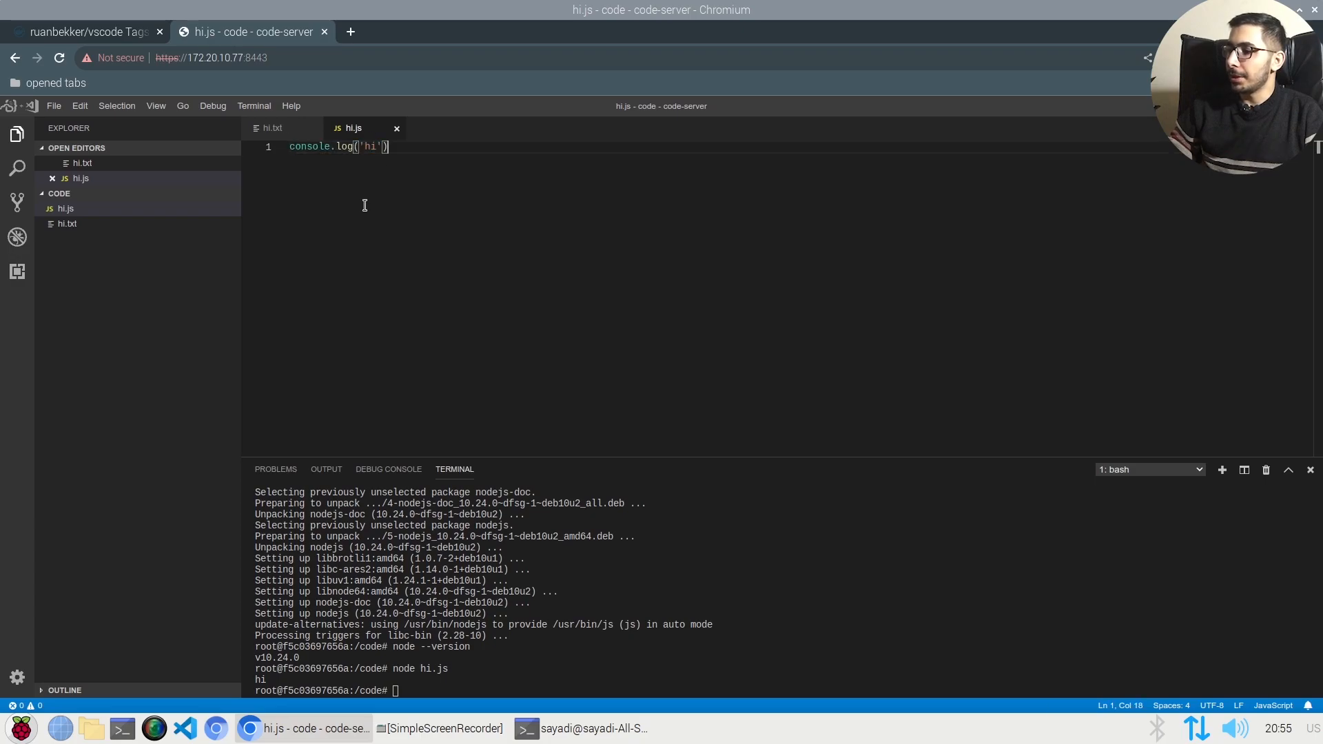
pyautogui.moveTo(17, 166)
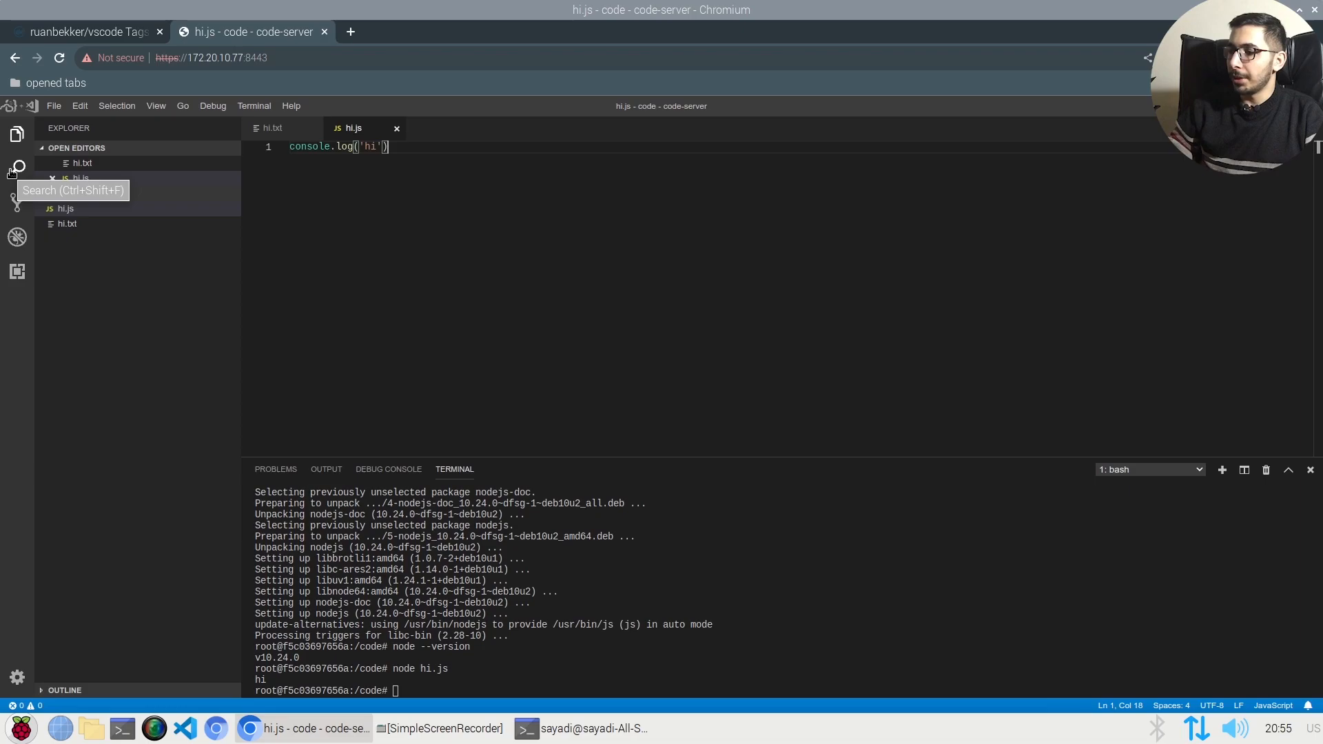
# Step: Glance at the Search and Source Control views in the activity bar
pyautogui.click(16, 202)
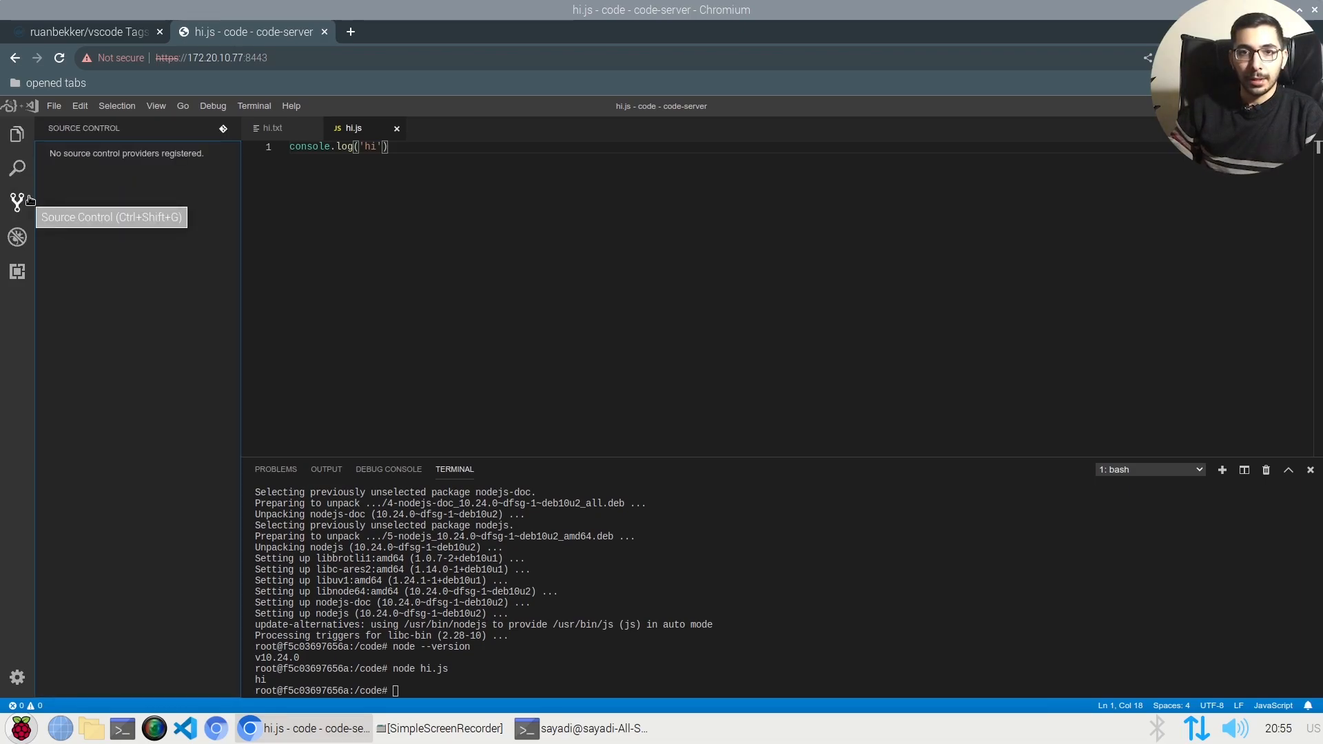
pyautogui.click(17, 133)
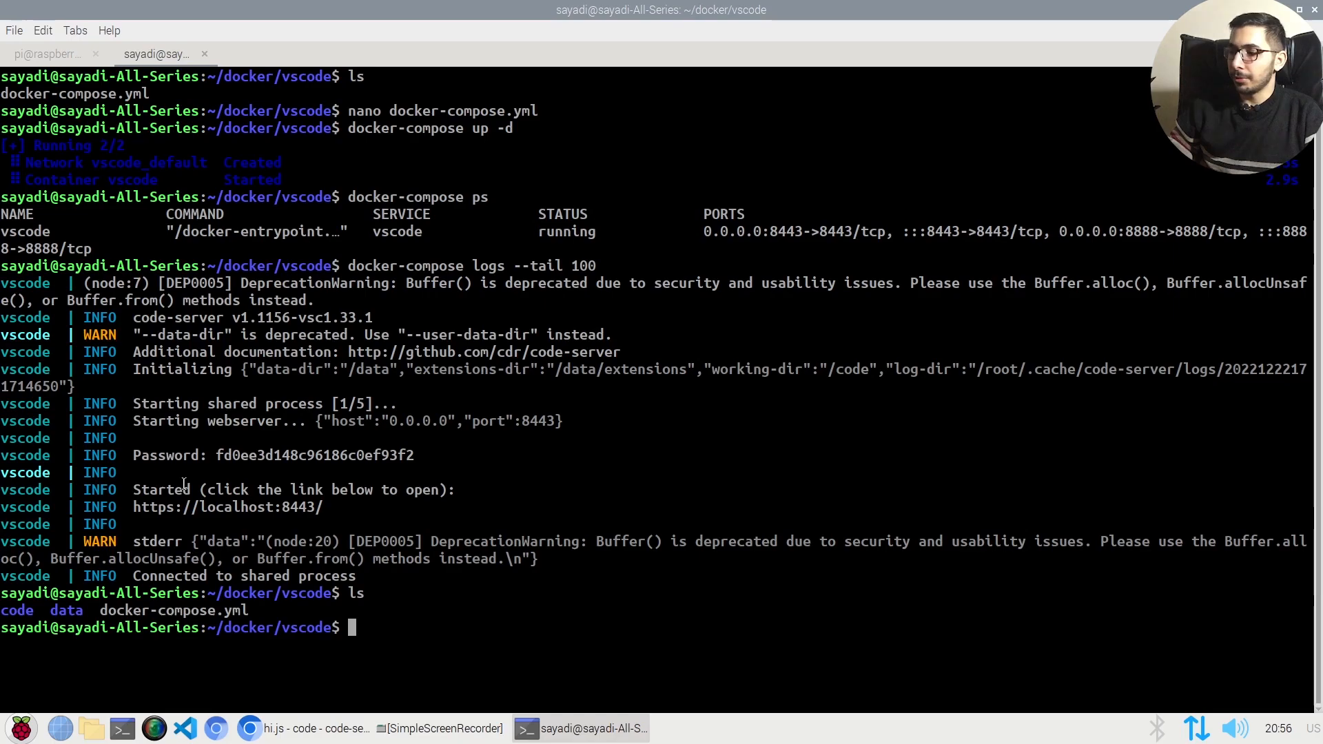
# Step: List ~/docker/vscode, code/ (hi.js, hi.txt) and data/ on the host
pyautogui.write('ls code/')
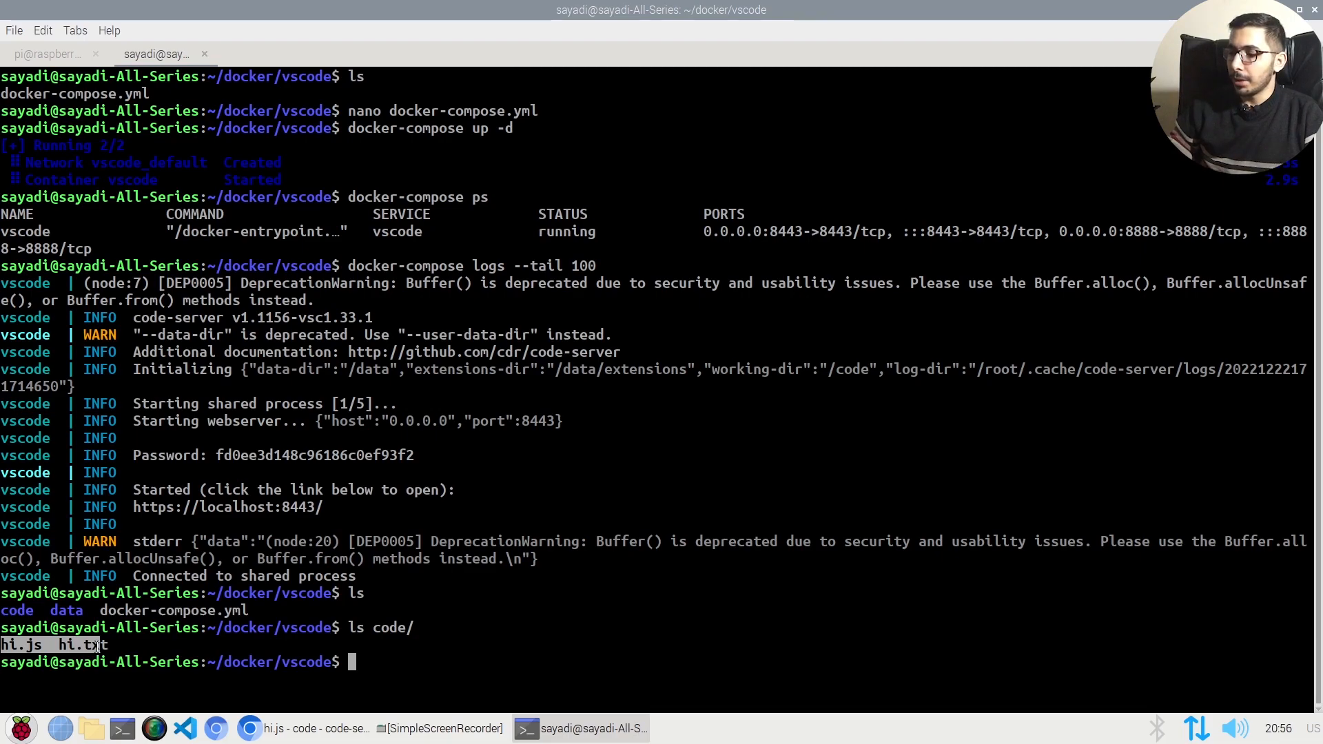
pyautogui.write('sl')
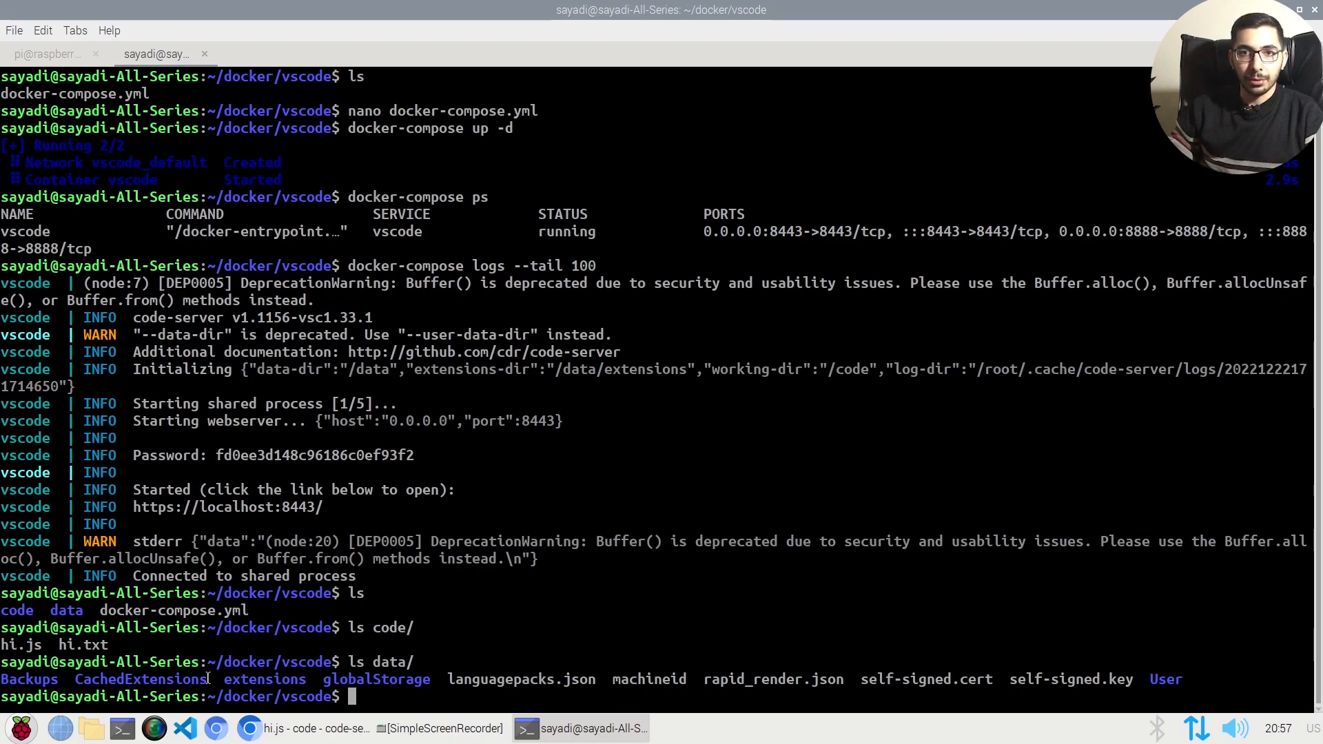
pyautogui.moveTo(178, 529)
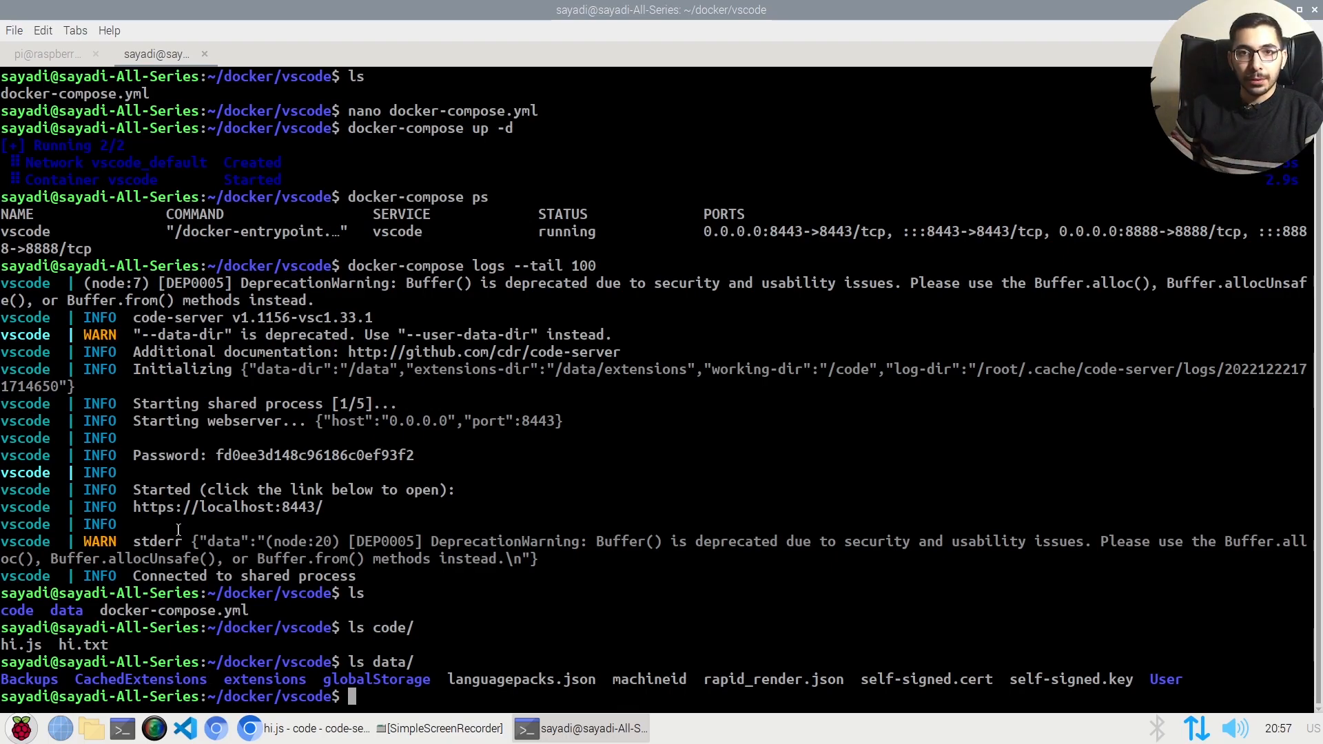